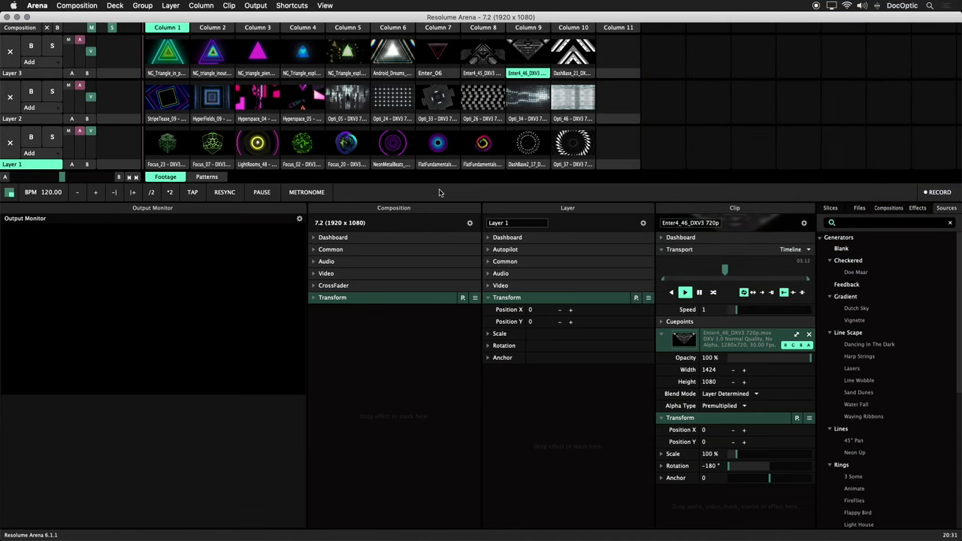
mouse_move(299, 41)
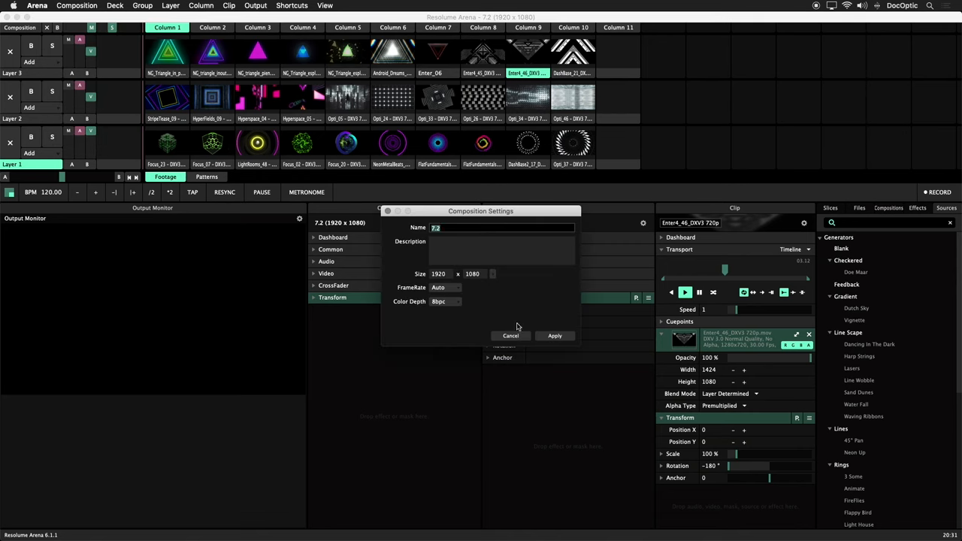
mouse_move(516, 325)
type("1080")
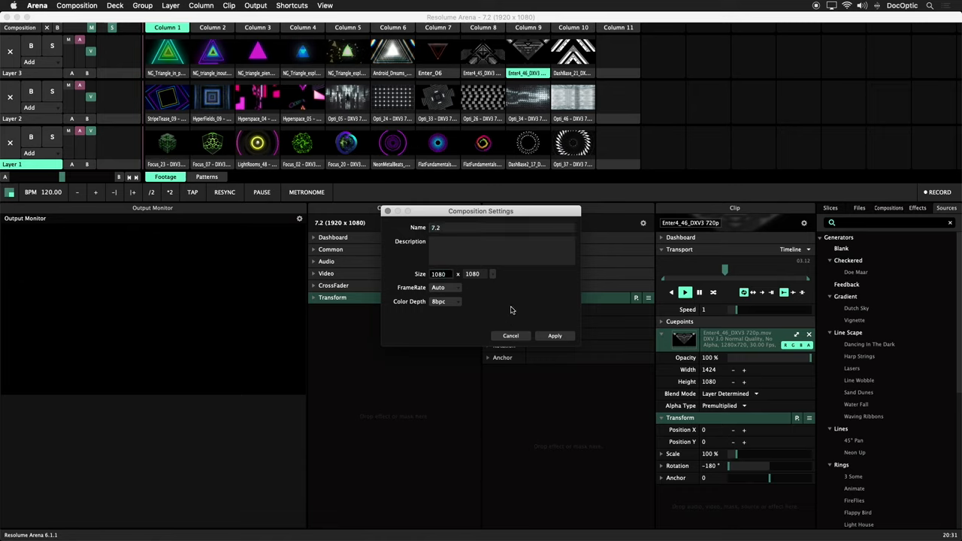
Step: Apply the new 1080 × 1080 composition size in Composition Settings
left_click(555, 335)
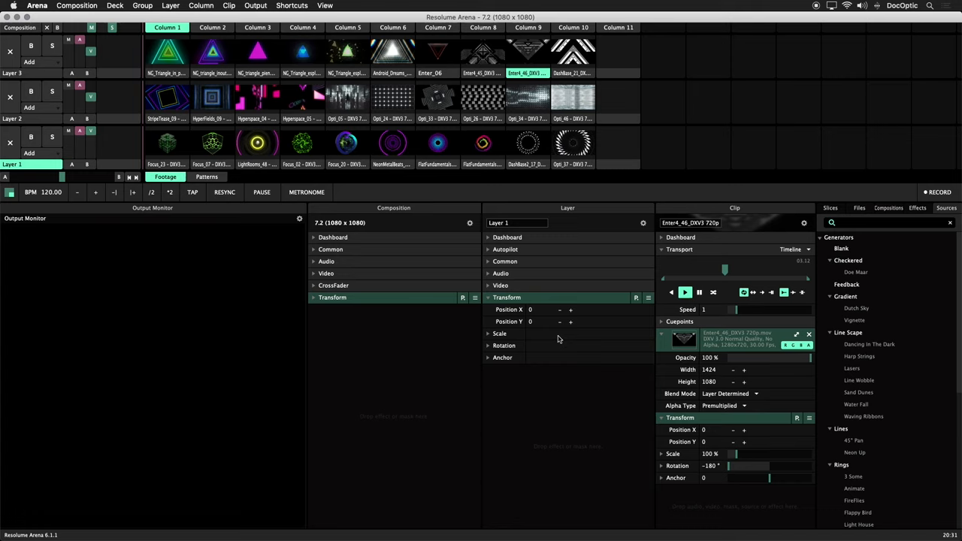
Step: Bring up the Advanced Output setup showing Screen 1's settings
left_click(255, 6)
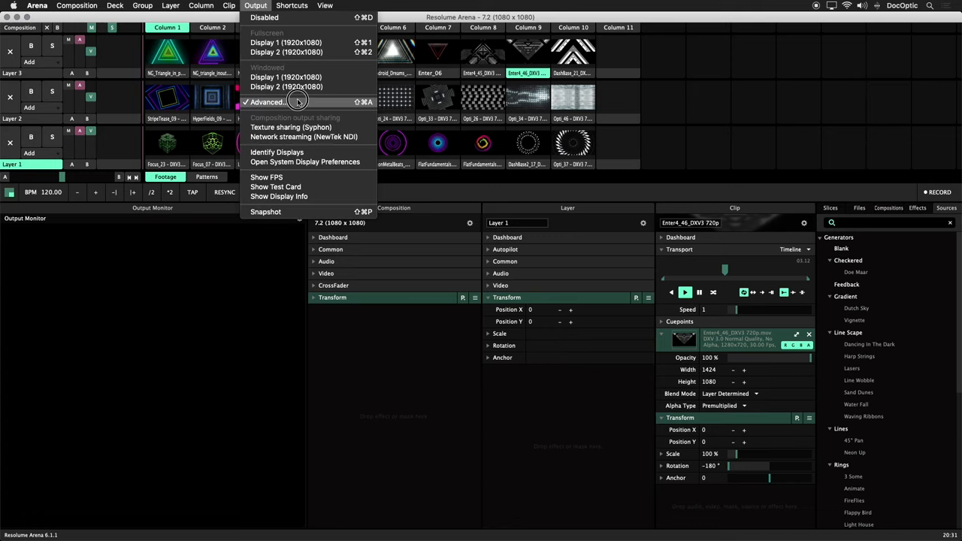
left_click(267, 102)
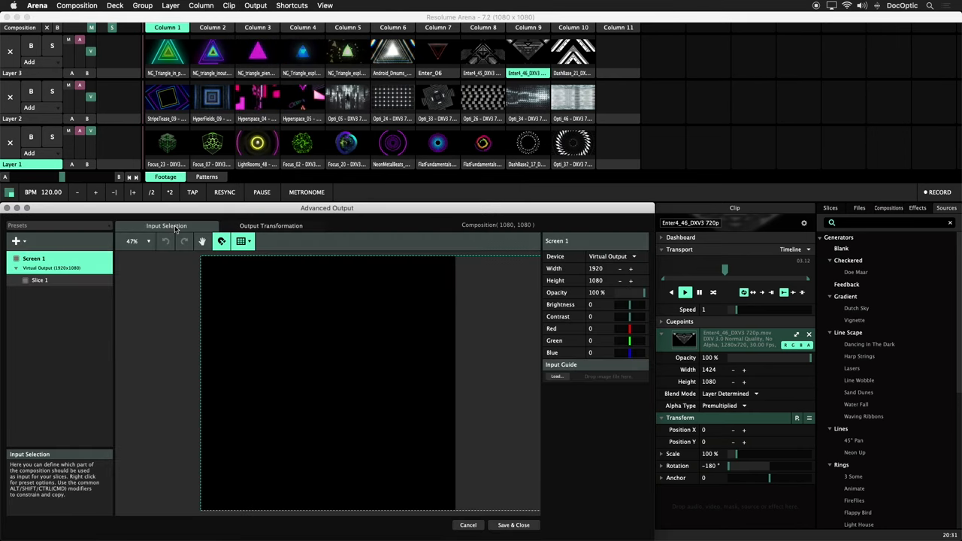
left_click(33, 259)
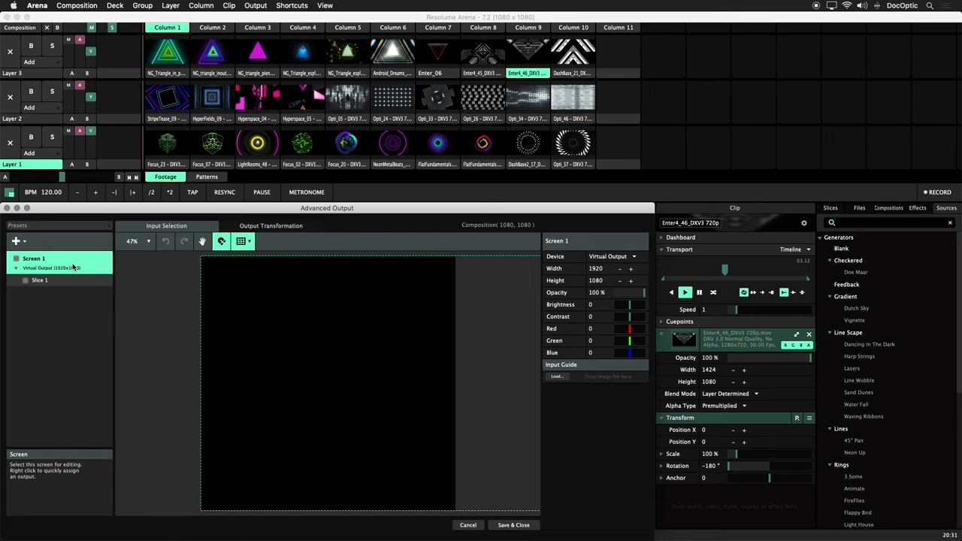
Step: Load Pentagon.png as Screen 1's input guide and raise its opacity to 50%
left_click(556, 376)
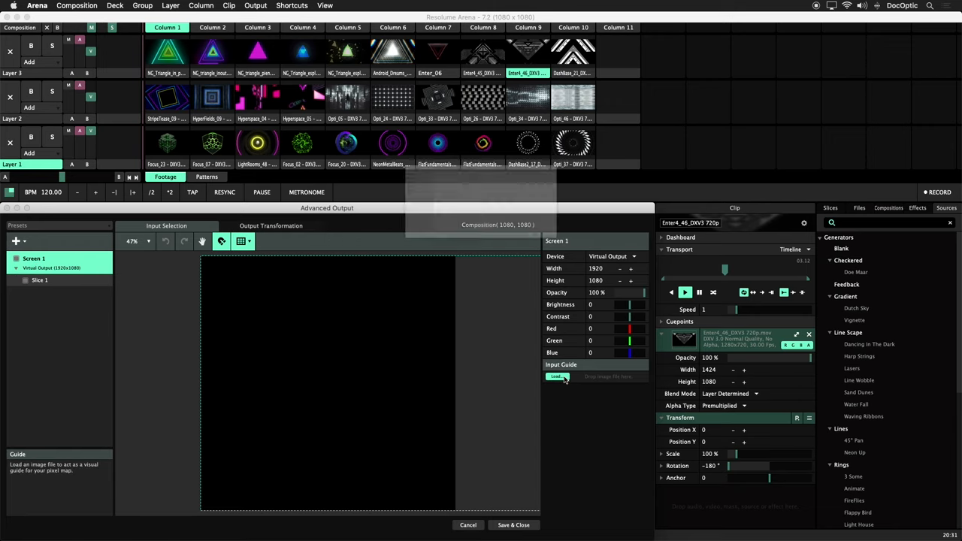
left_click(556, 375)
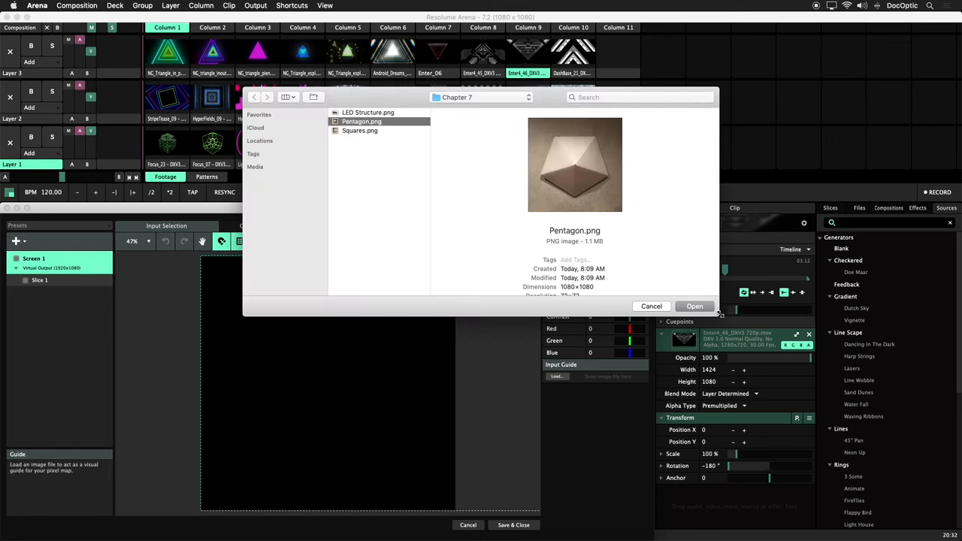
left_click(694, 306)
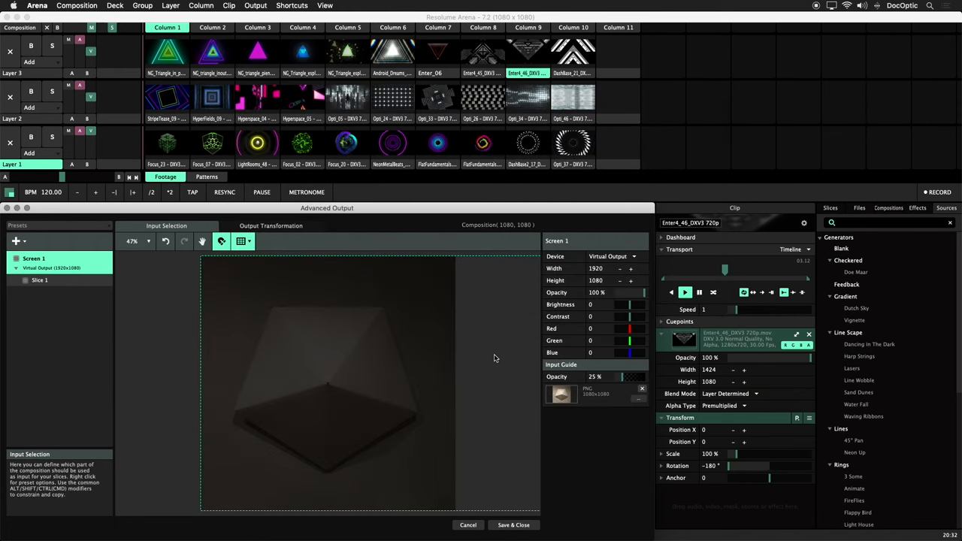
left_click_drag(616, 376, 629, 376)
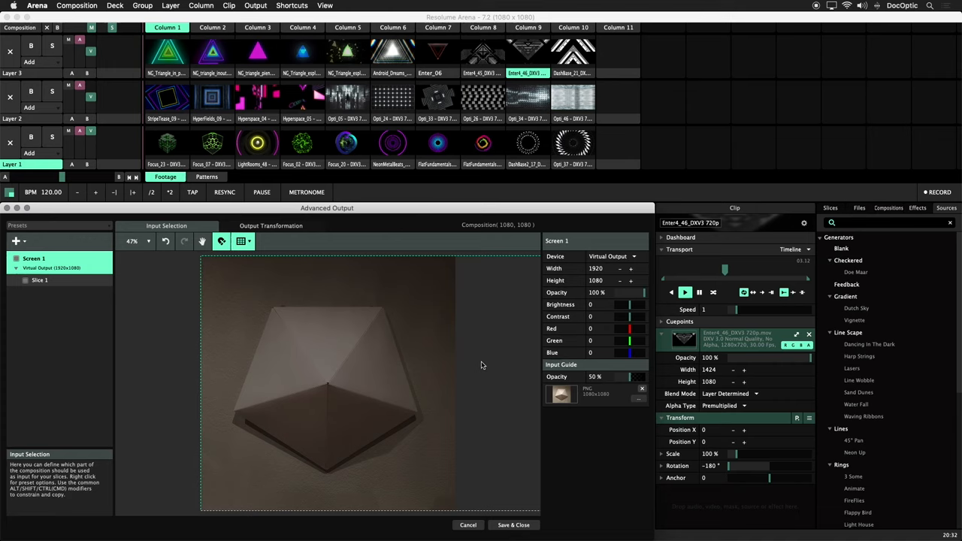
mouse_move(153, 339)
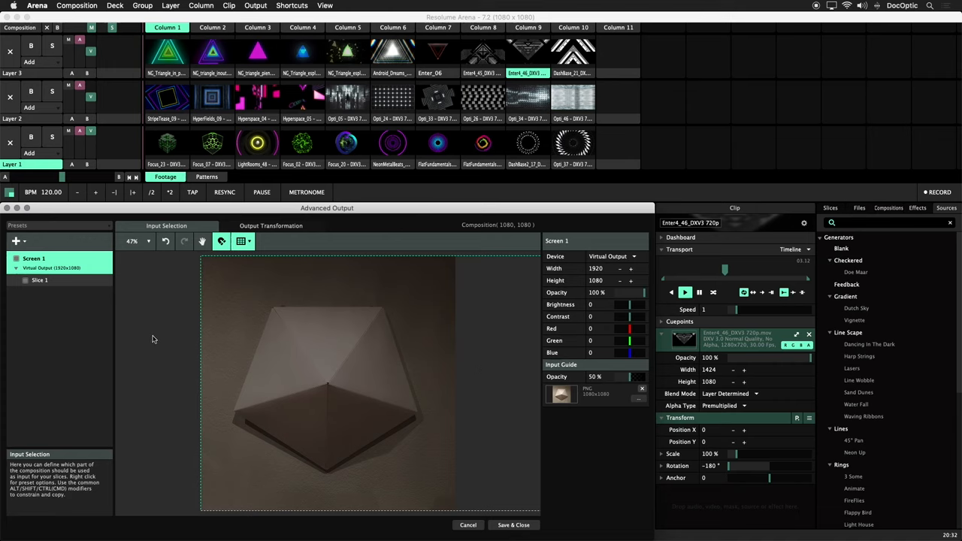
Step: Add Polygon 1 to Screen 1 and shrink and move it over the pentagon's top face
left_click(33, 258)
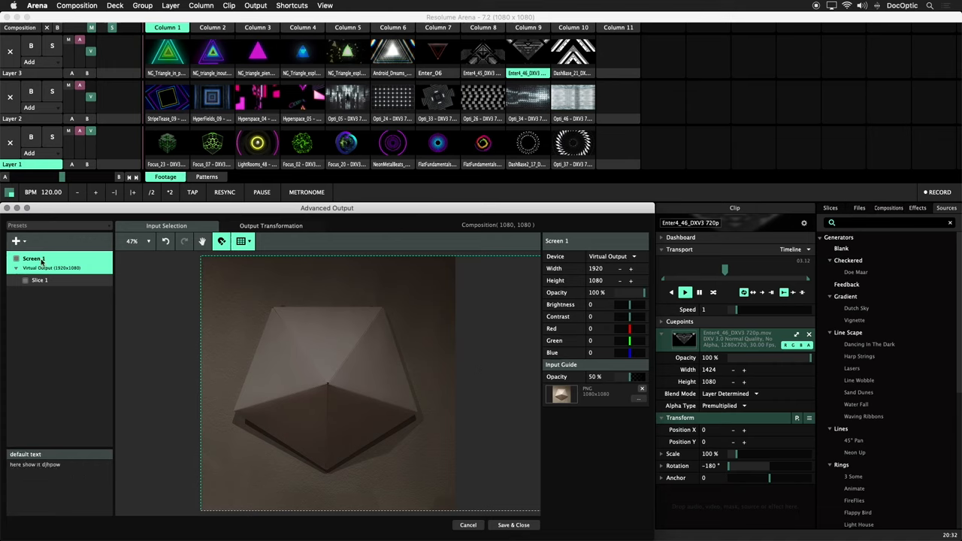
left_click(15, 240)
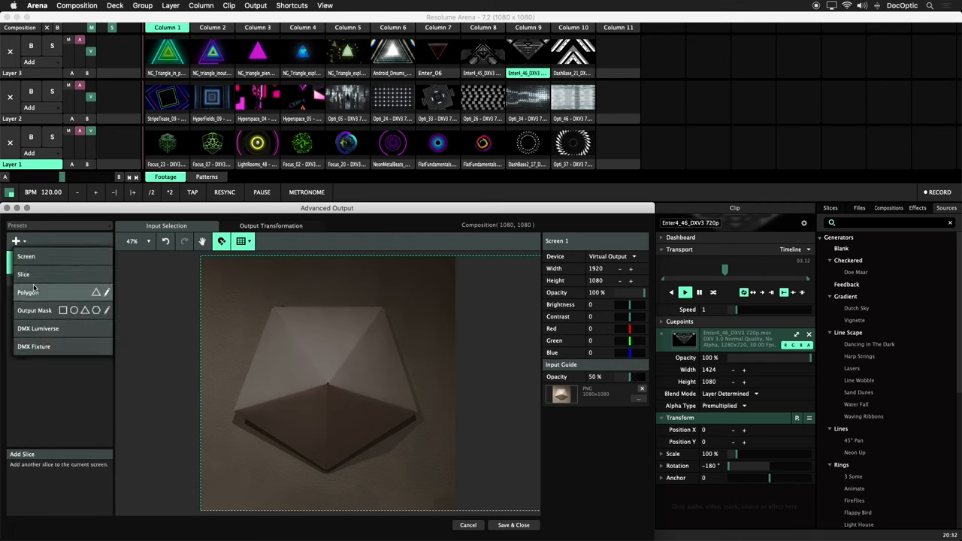
mouse_move(96, 291)
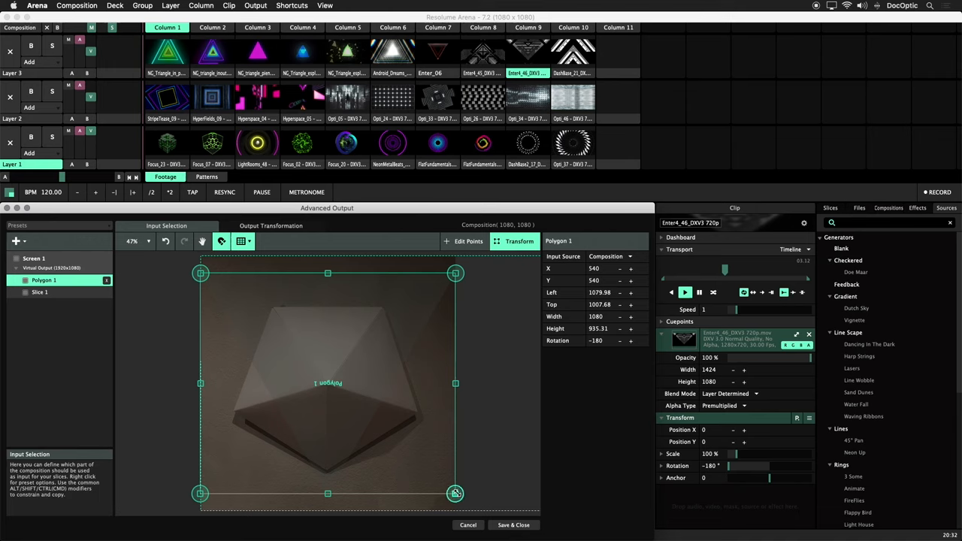
left_click_drag(454, 493, 403, 448)
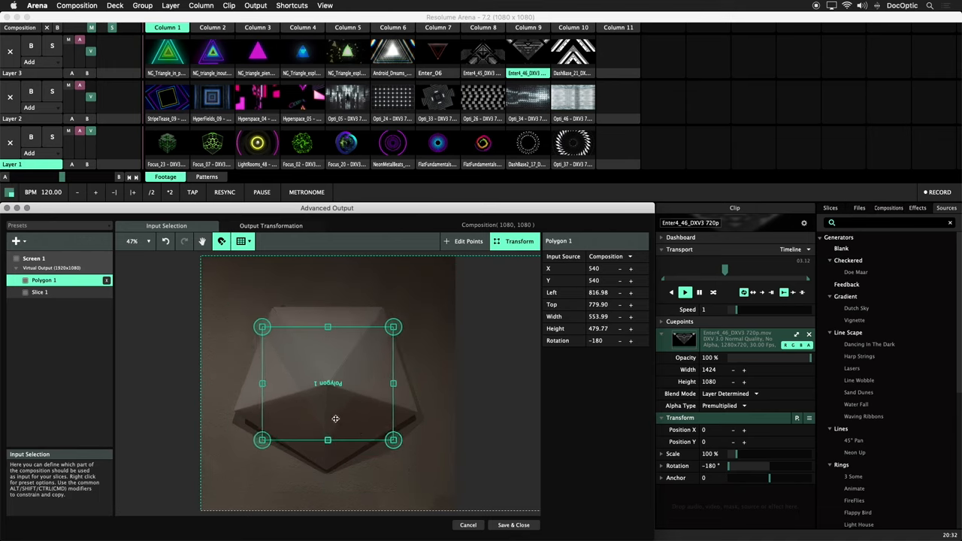
left_click_drag(335, 418, 325, 370)
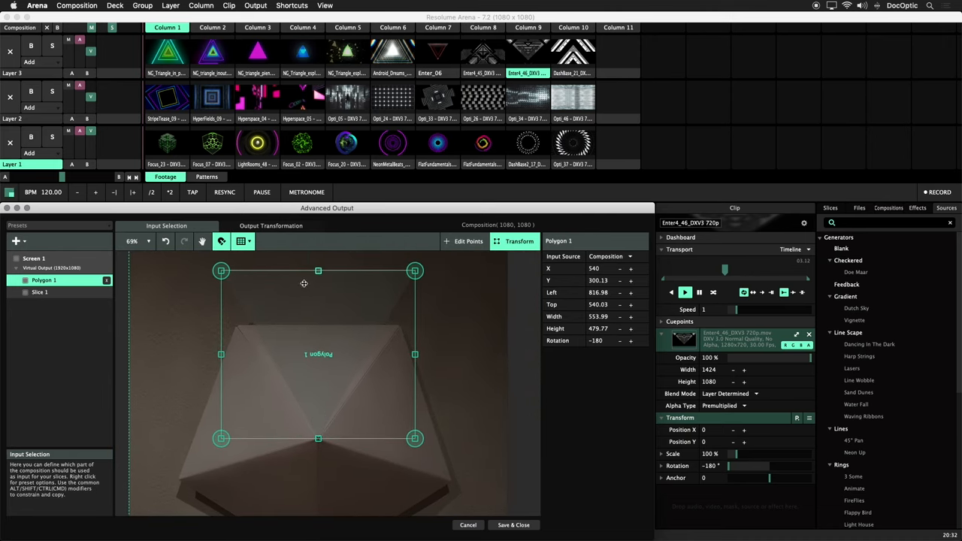
left_click_drag(317, 270, 322, 296)
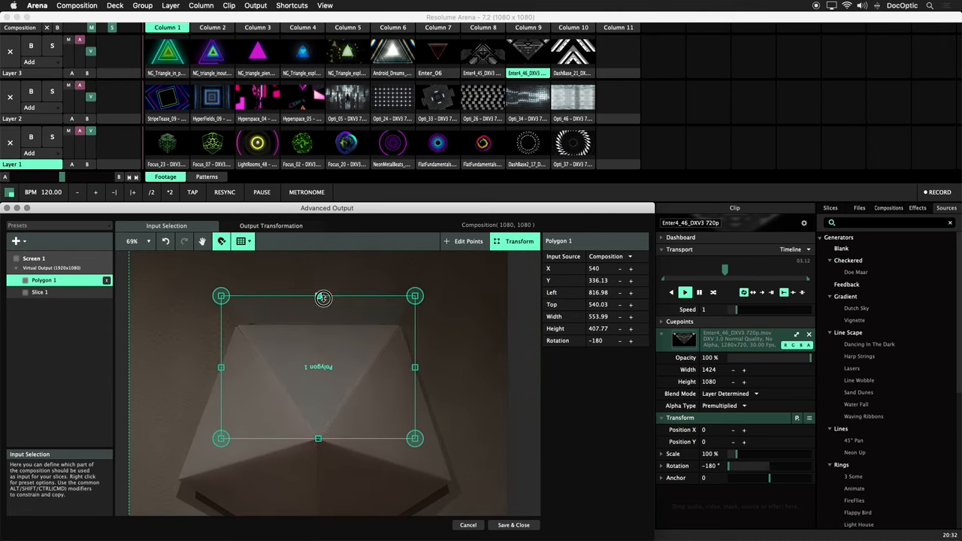
left_click_drag(323, 295, 328, 324)
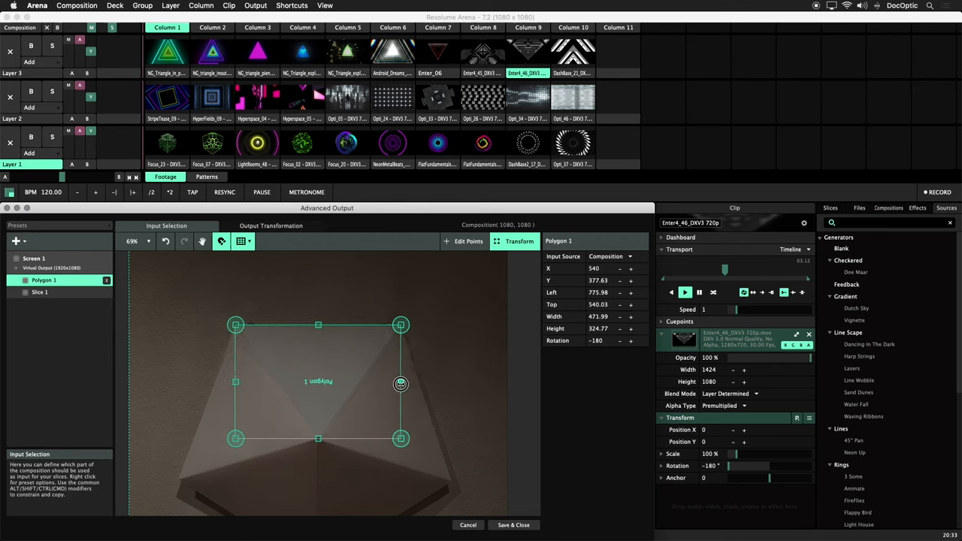
mouse_move(437, 399)
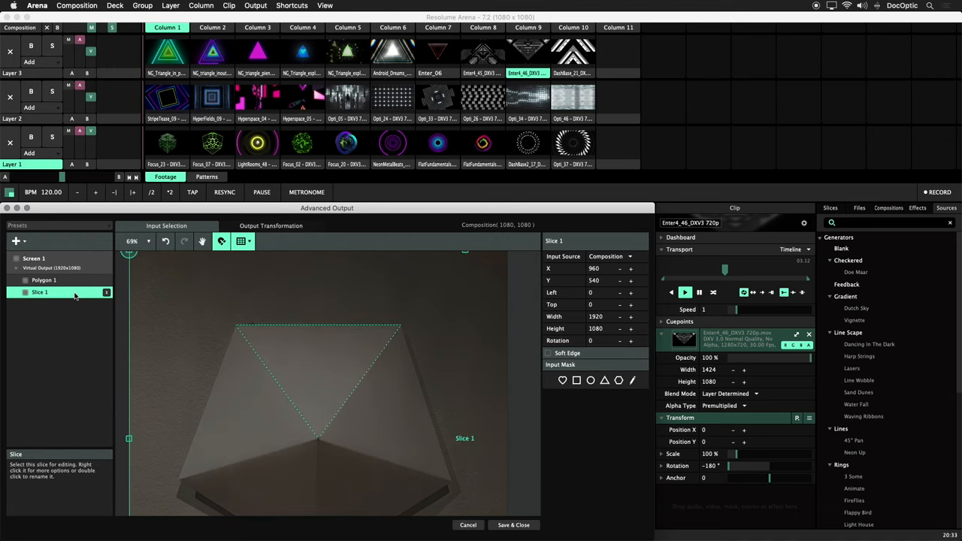
Step: Remove the unused full-frame Slice 1 and rotate a copied polygon onto the right face
left_click(45, 280)
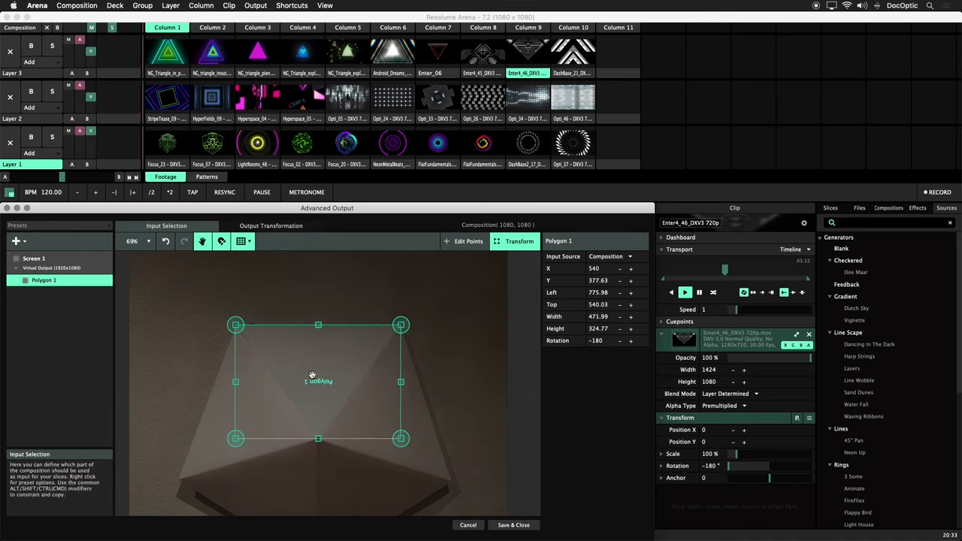
left_click_drag(319, 382, 322, 338)
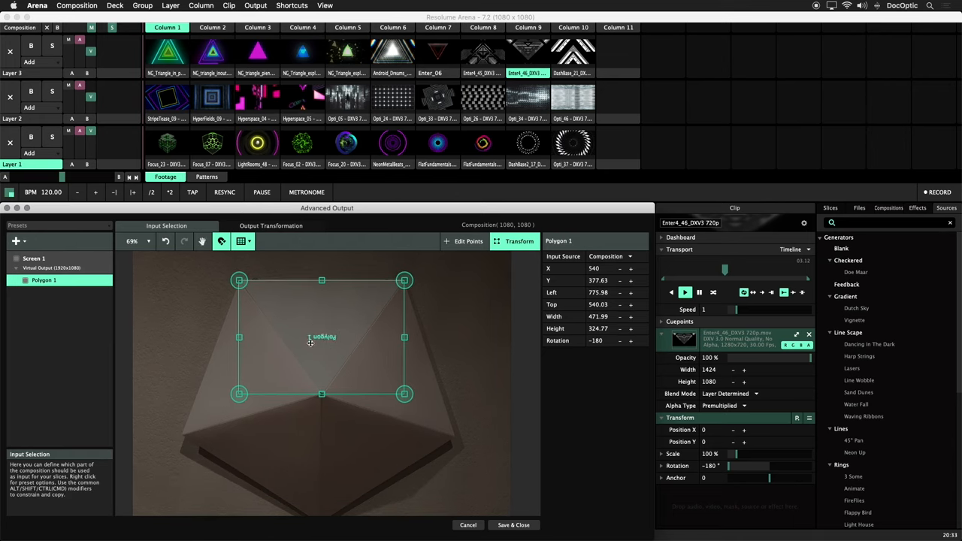
mouse_move(310, 316)
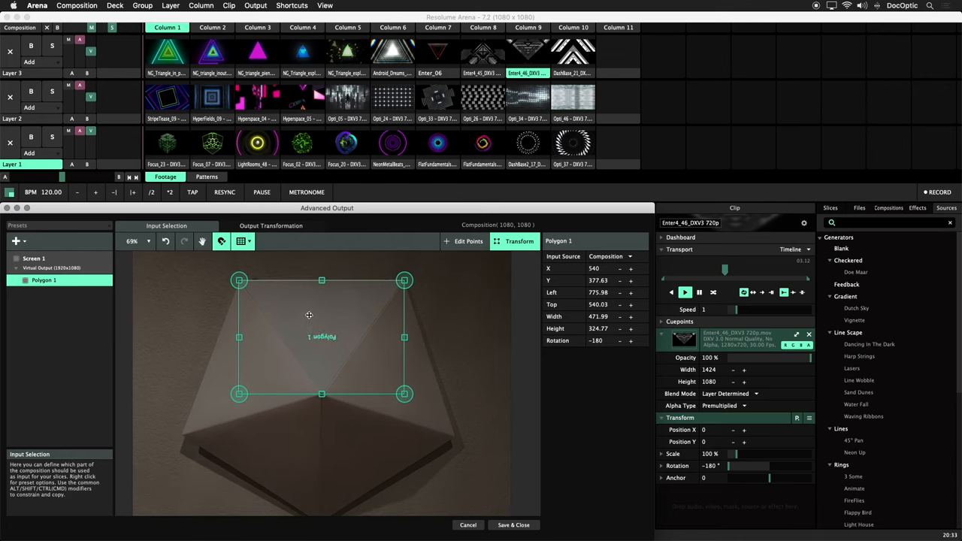
left_click_drag(321, 336, 382, 373)
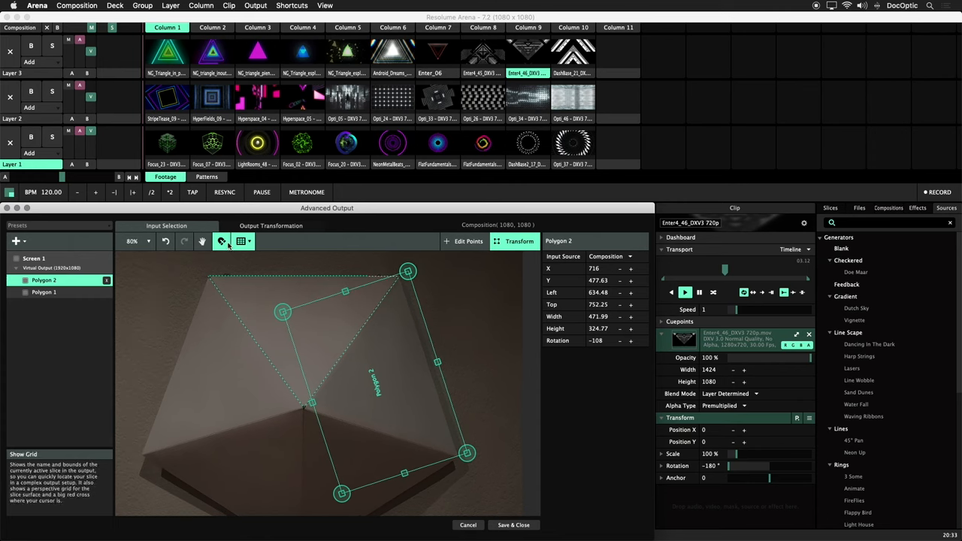
left_click_drag(407, 272, 391, 340)
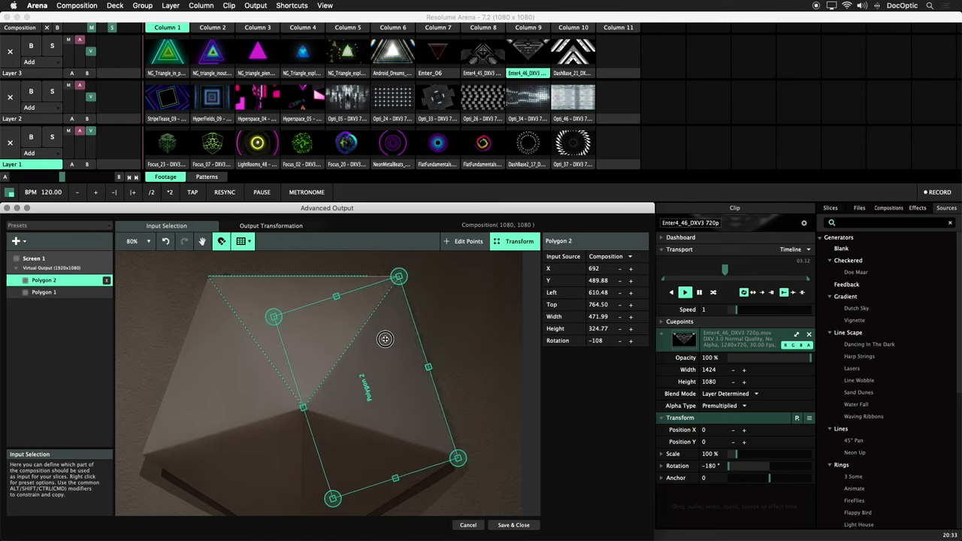
left_click(33, 259)
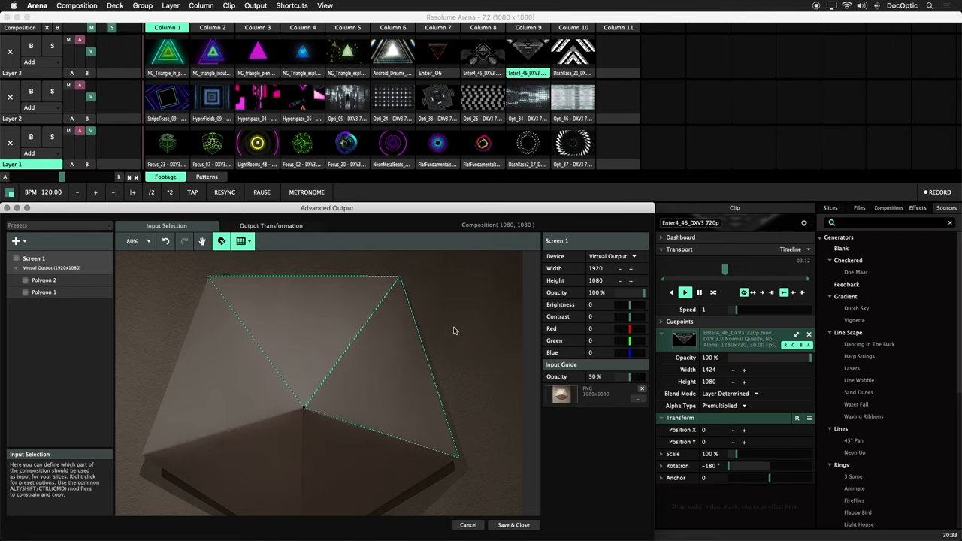
Step: Copy another polygon and fit it onto the lower face, then select the next one
left_click(44, 279)
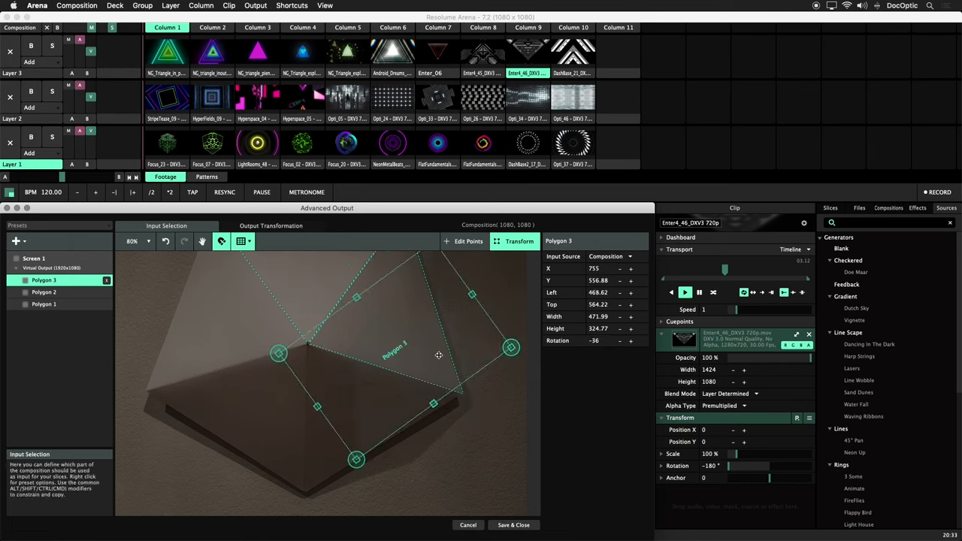
left_click_drag(439, 354, 422, 390)
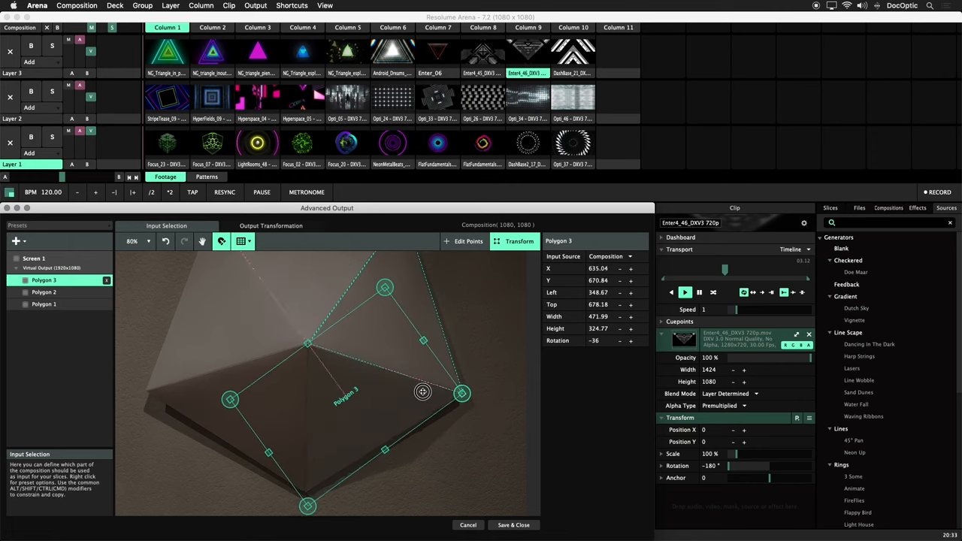
left_click_drag(422, 391, 355, 410)
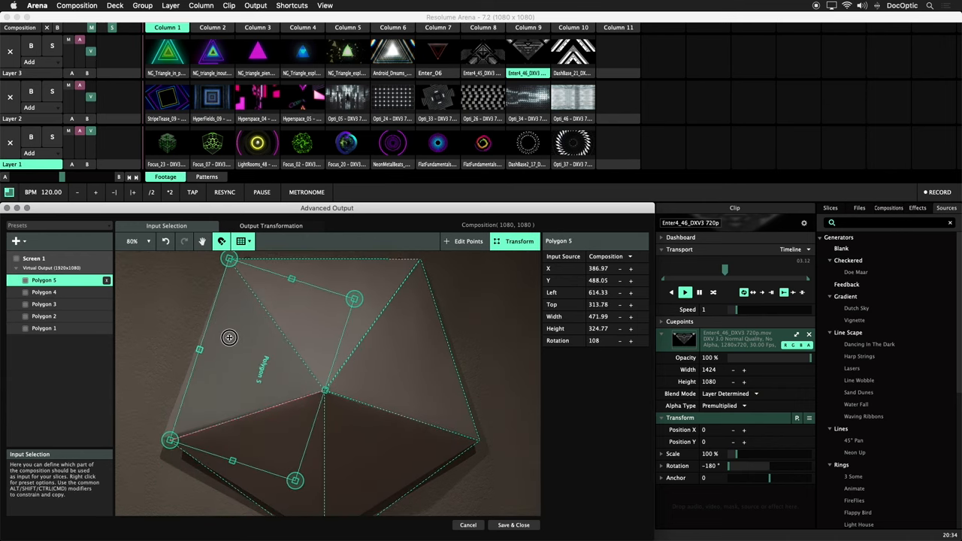
left_click(33, 258)
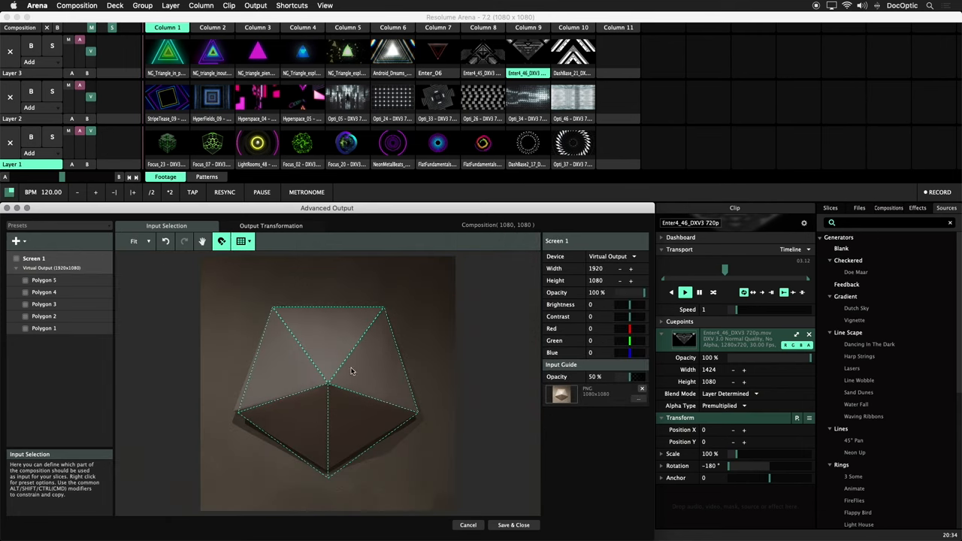
Step: Rename the polygon slices by face, e.g. second to Top and fourth to Bottom Left
left_click(43, 328)
type("Top")
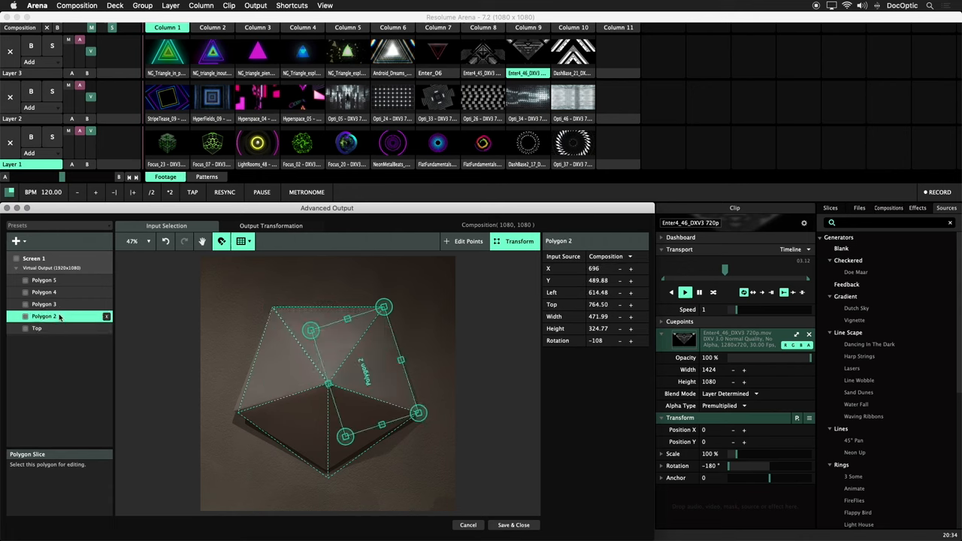
double_click(43, 315)
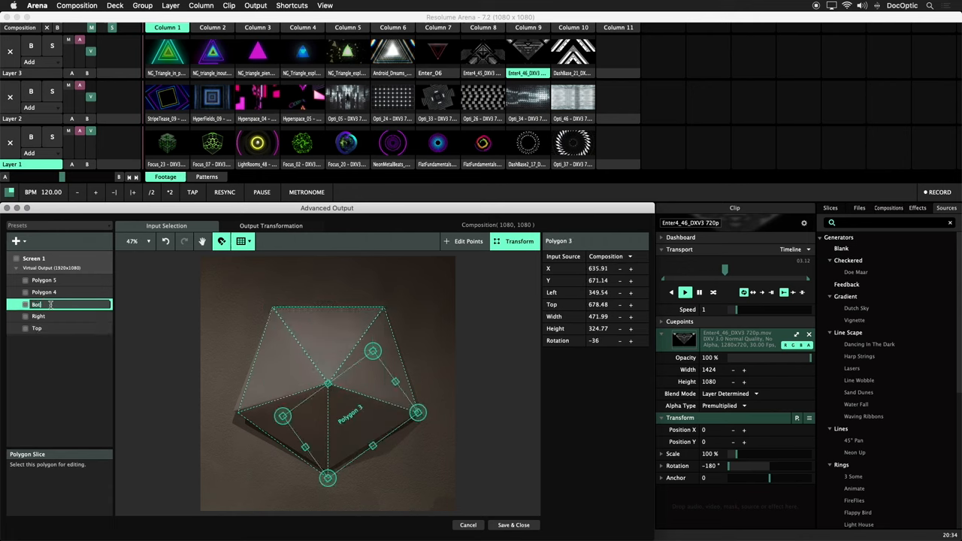
left_click(44, 292)
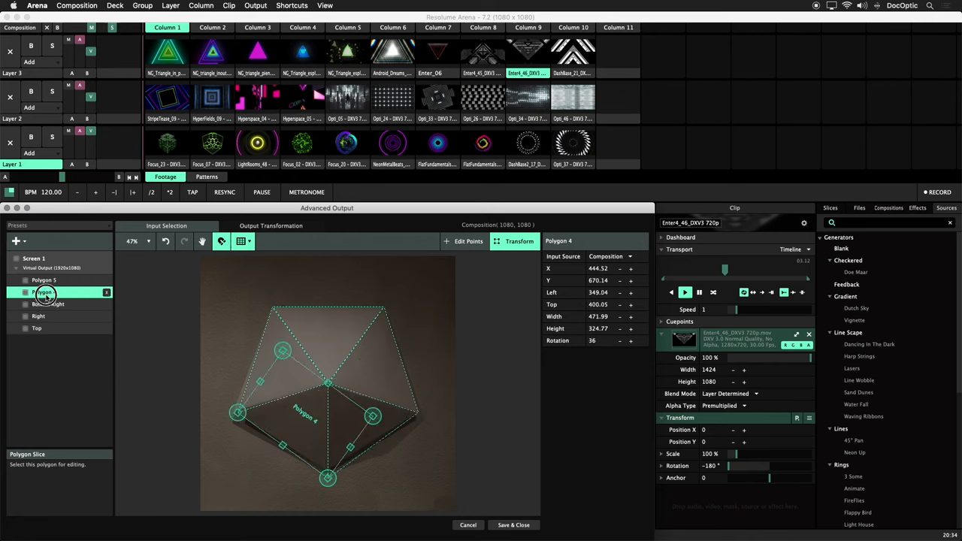
double_click(45, 292)
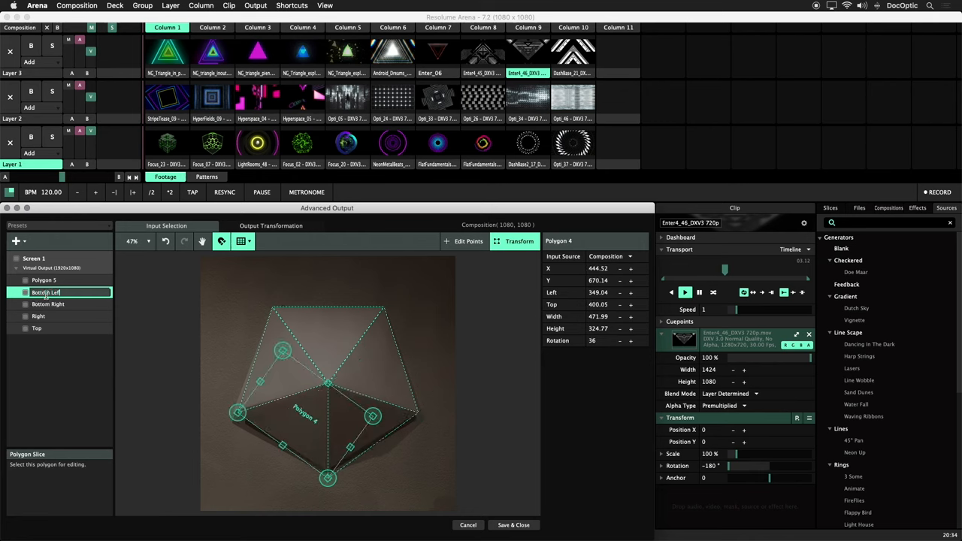
left_click(43, 280)
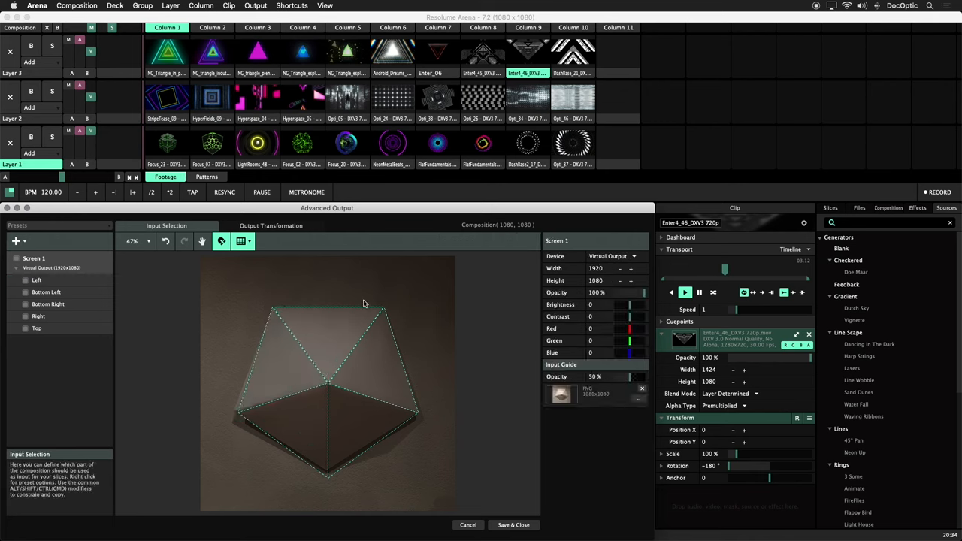
Step: With Edit Points on, snap the shared corner of the Top, Right and Bottom Right slices together
left_click(36, 328)
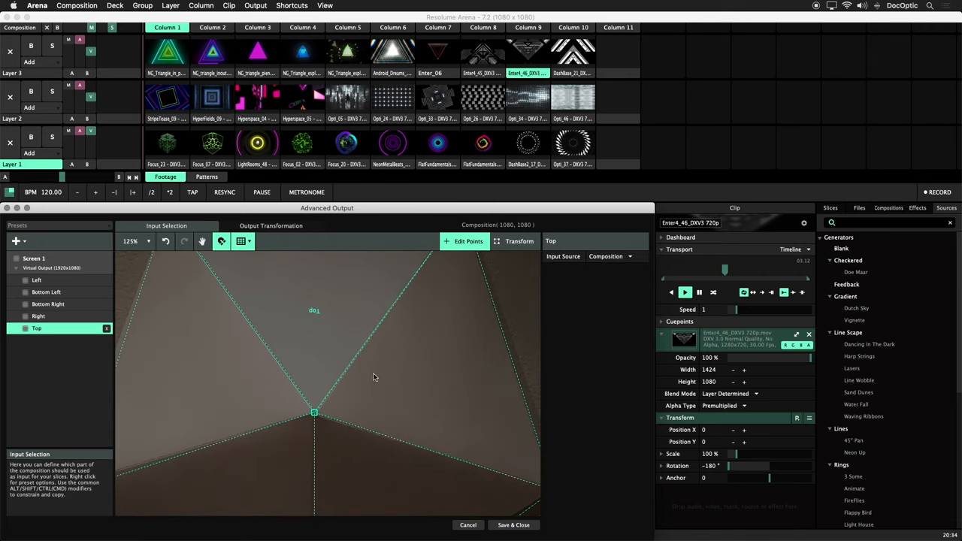
scroll("up", 3)
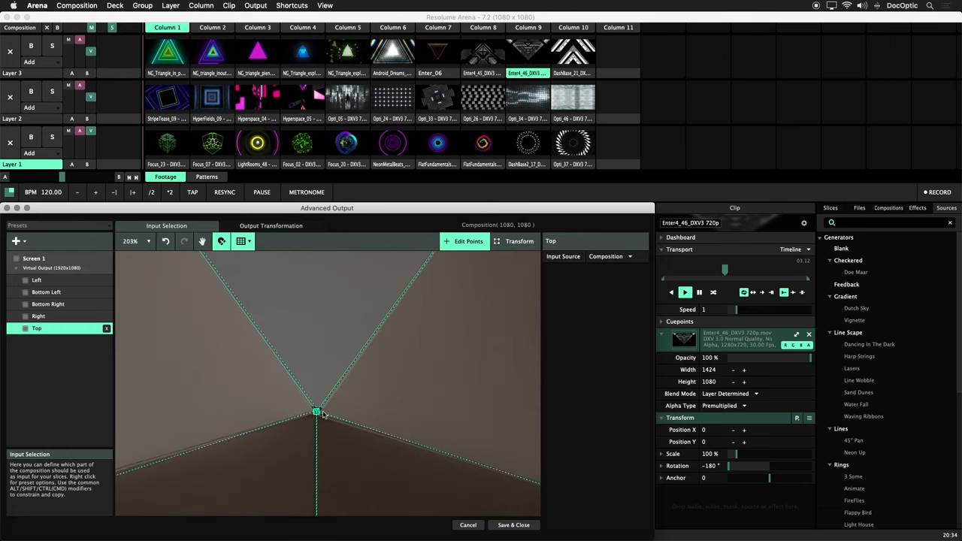
scroll("down", 3)
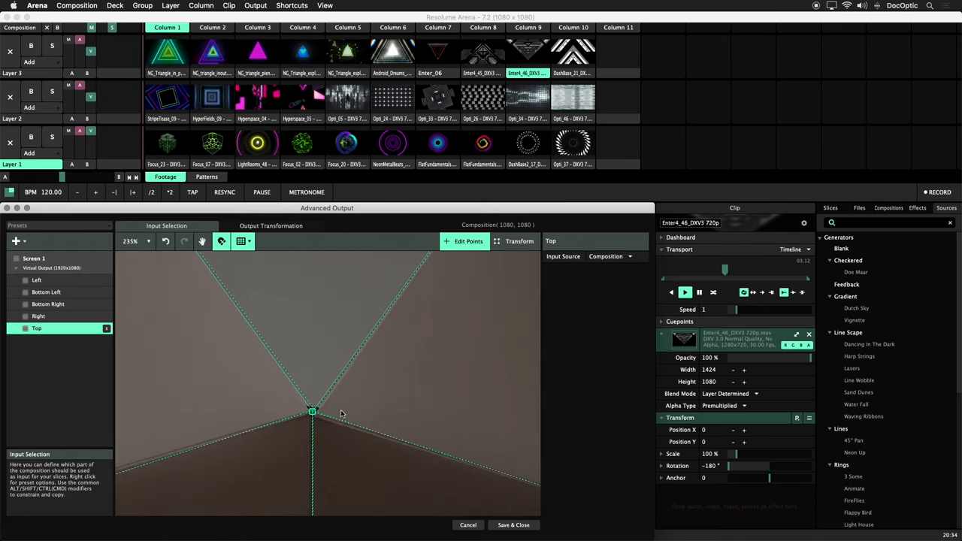
mouse_move(397, 406)
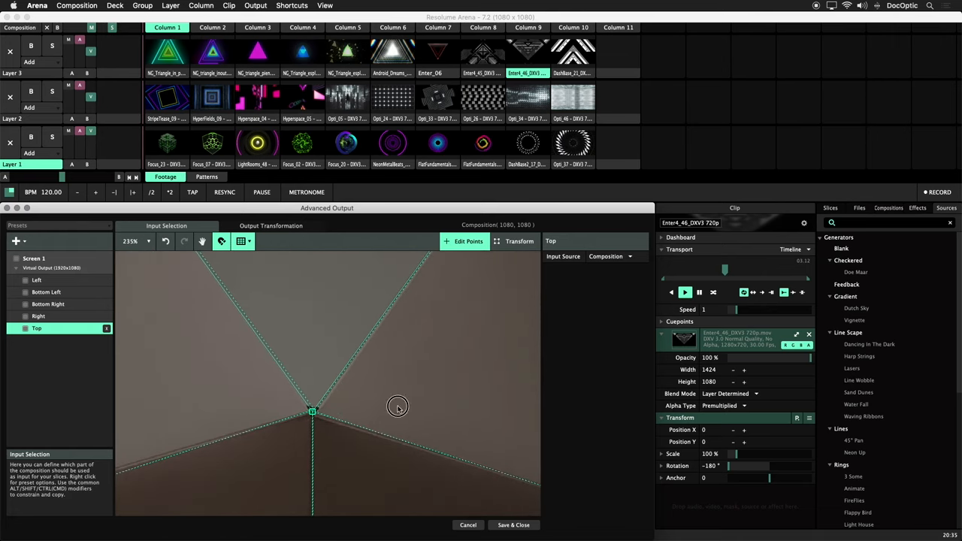
left_click(39, 316)
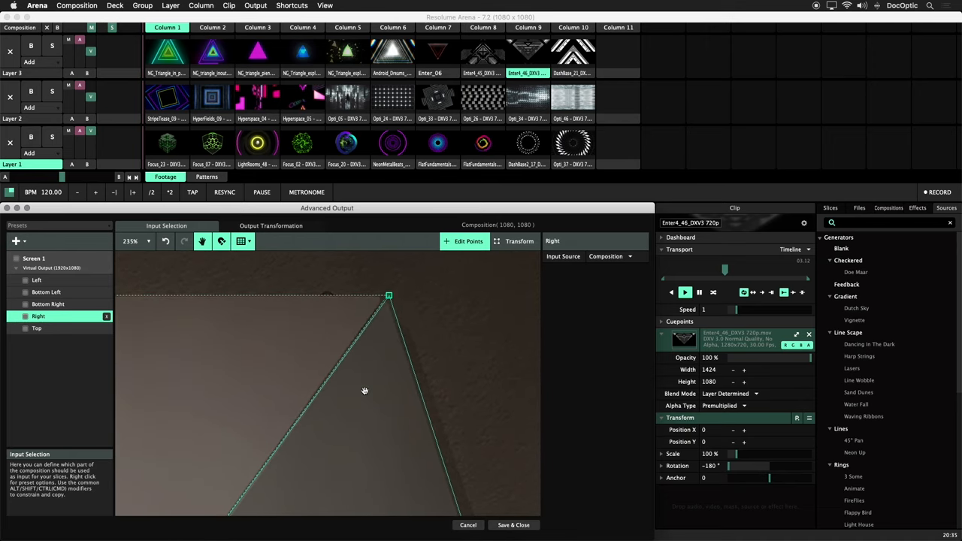
left_click(387, 294)
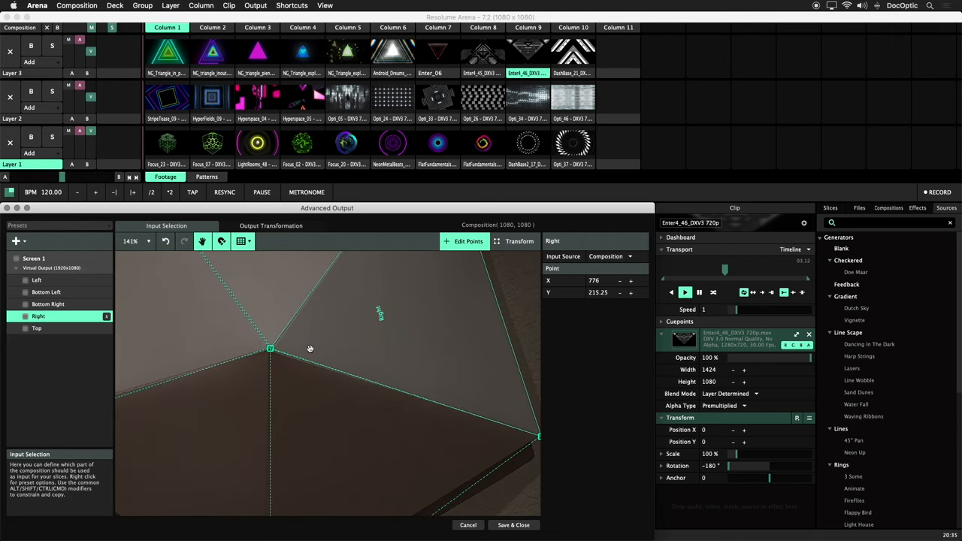
left_click(48, 303)
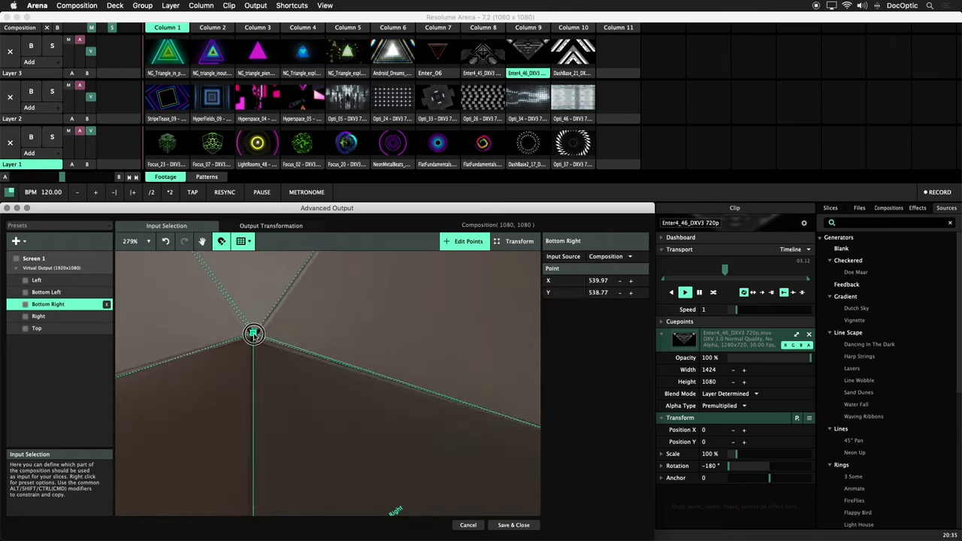
left_click(36, 328)
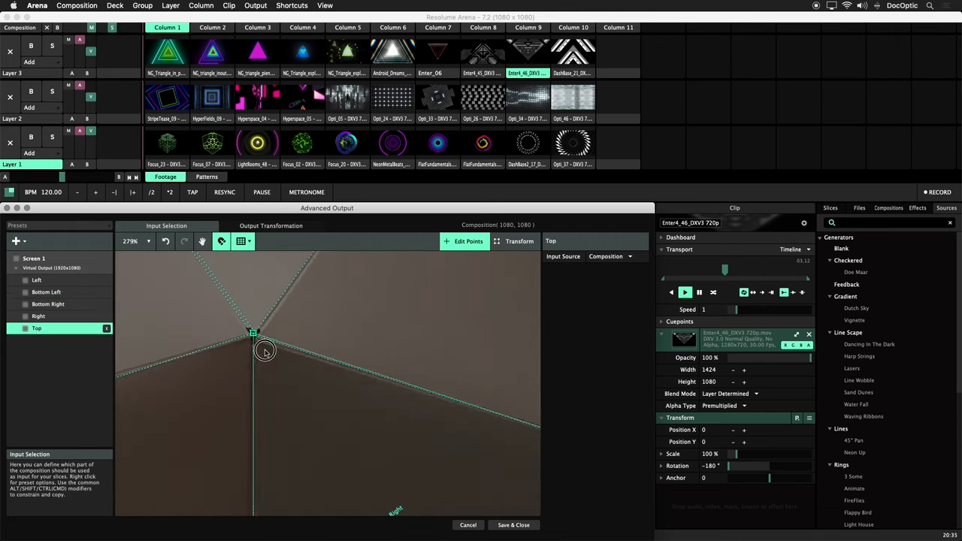
left_click(48, 303)
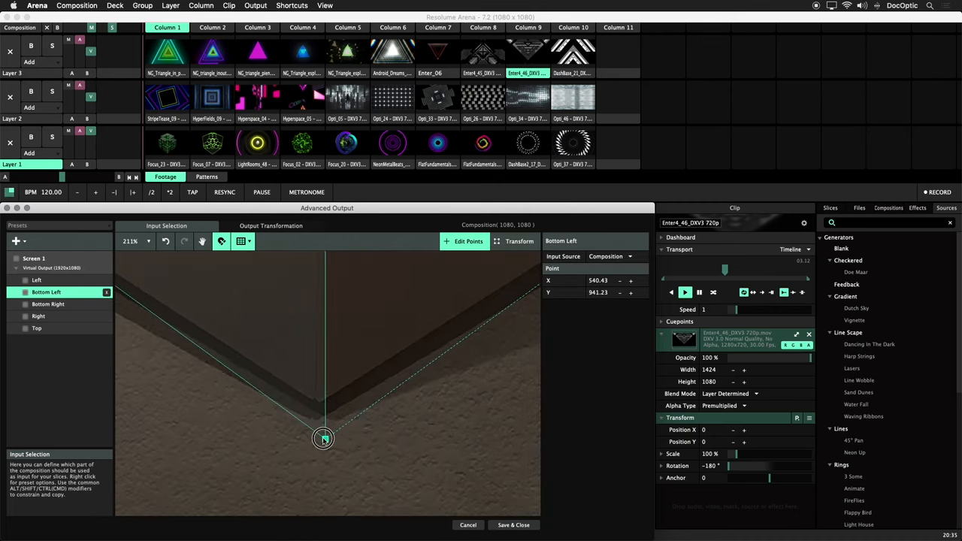
Step: Move the Bottom Left/Left corner onto the structure's edge and set zoom back to Fit
left_click(36, 279)
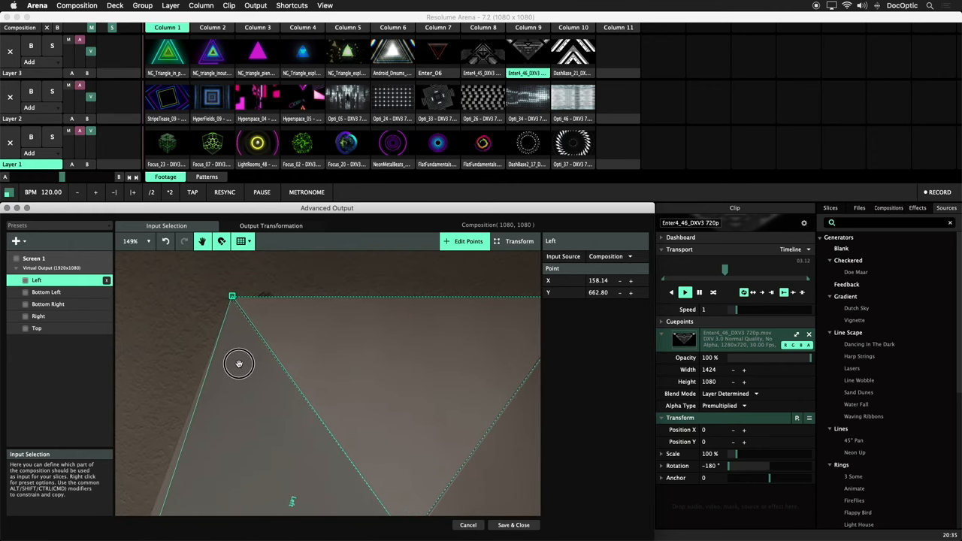
left_click_drag(239, 363, 235, 300)
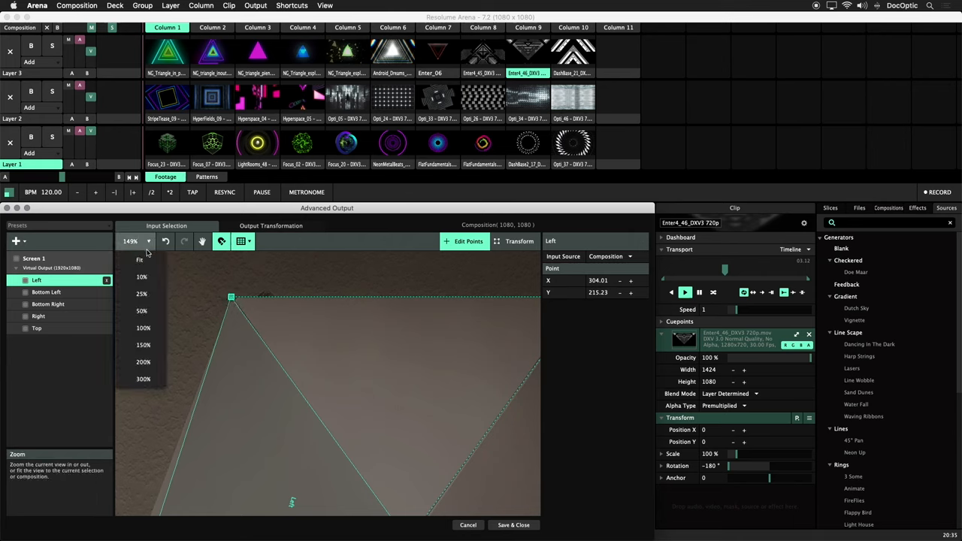
left_click(138, 260)
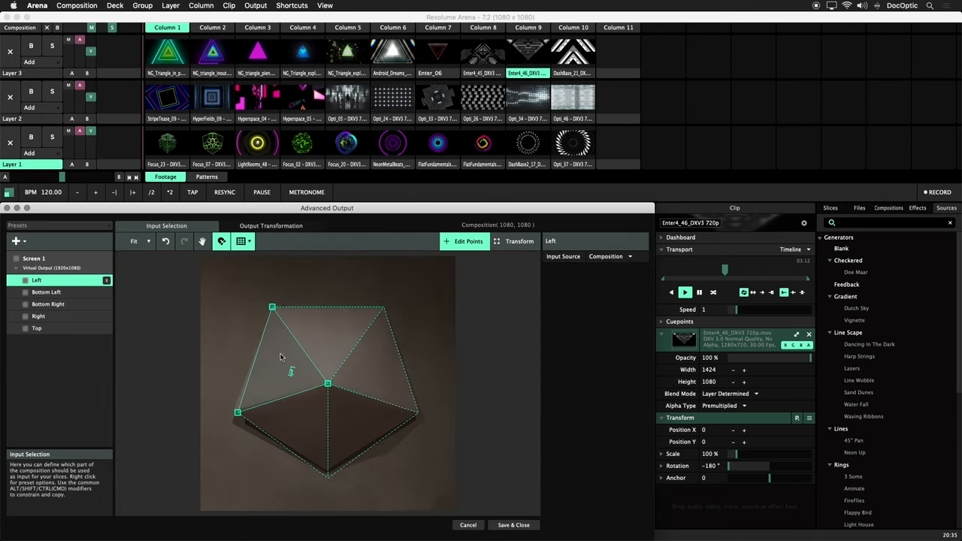
Step: Select all five slices as a group and shift them slightly downward over the structure
left_click(519, 241)
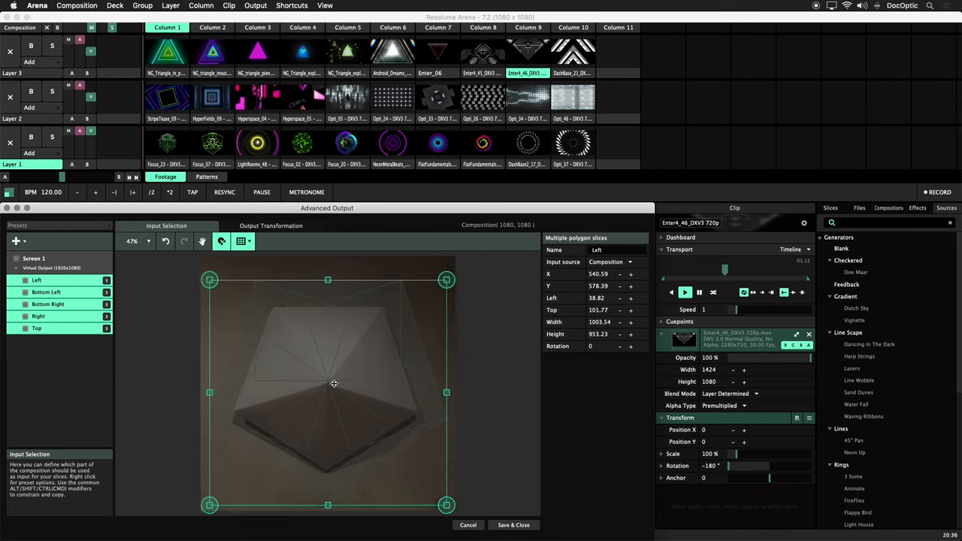
left_click_drag(333, 383, 352, 382)
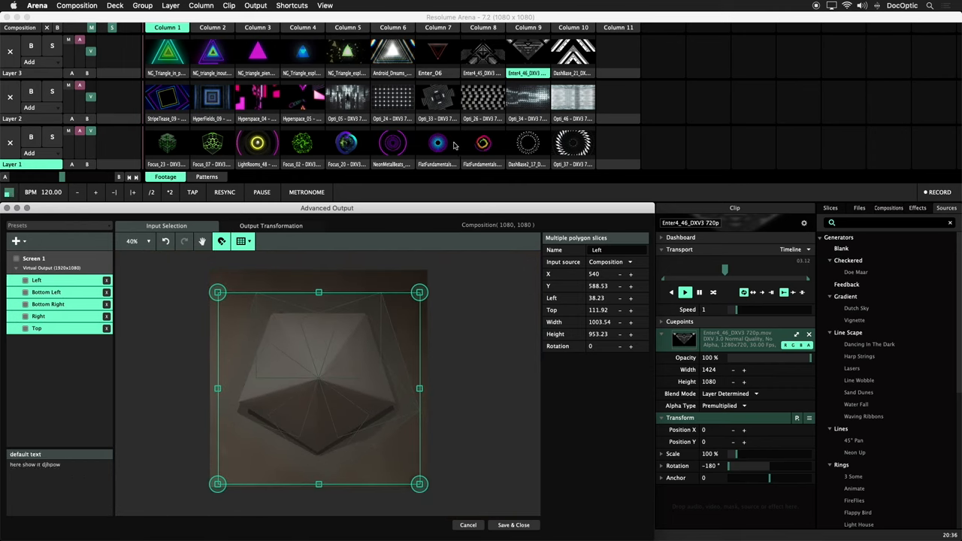
Step: Trigger the ring clip to test the mapping, then clear it from Layer 1
left_click(437, 143)
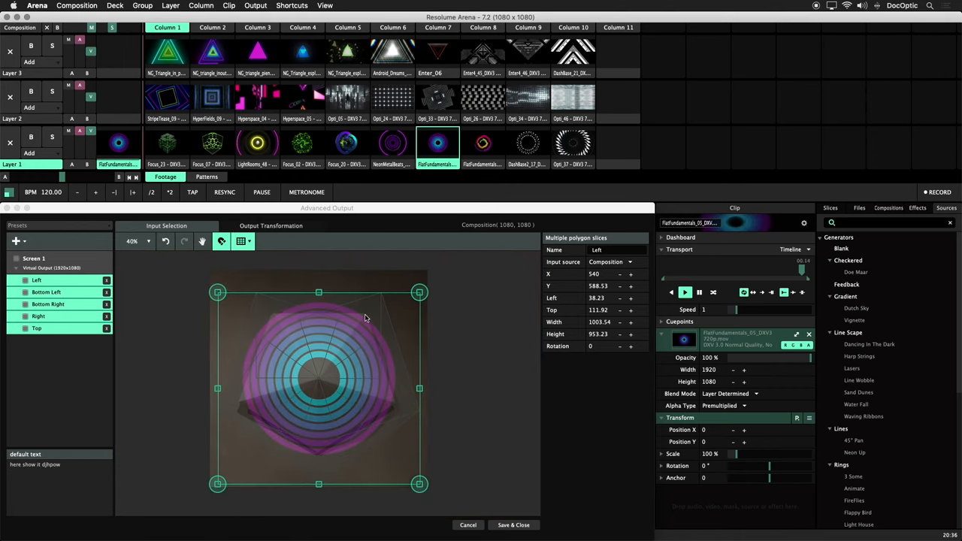
left_click(51, 268)
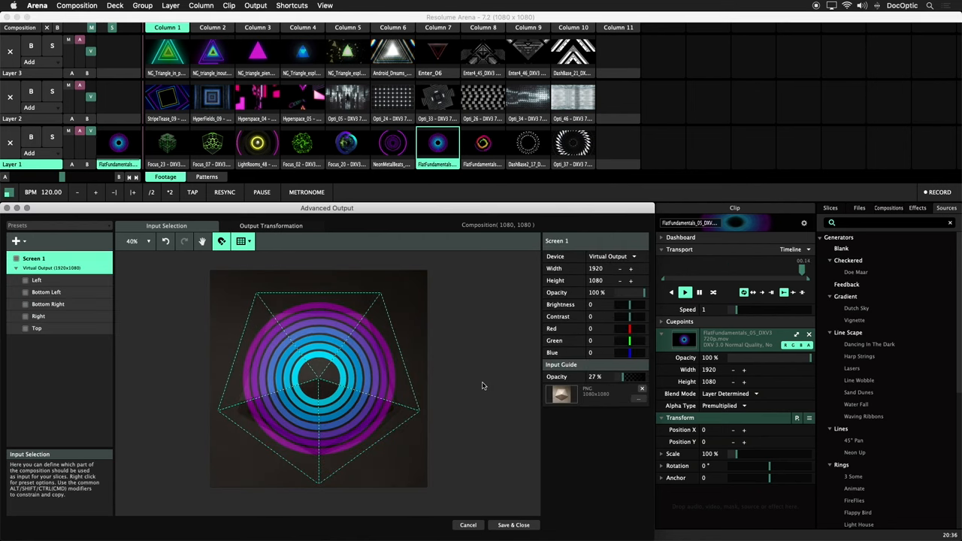
left_click(10, 143)
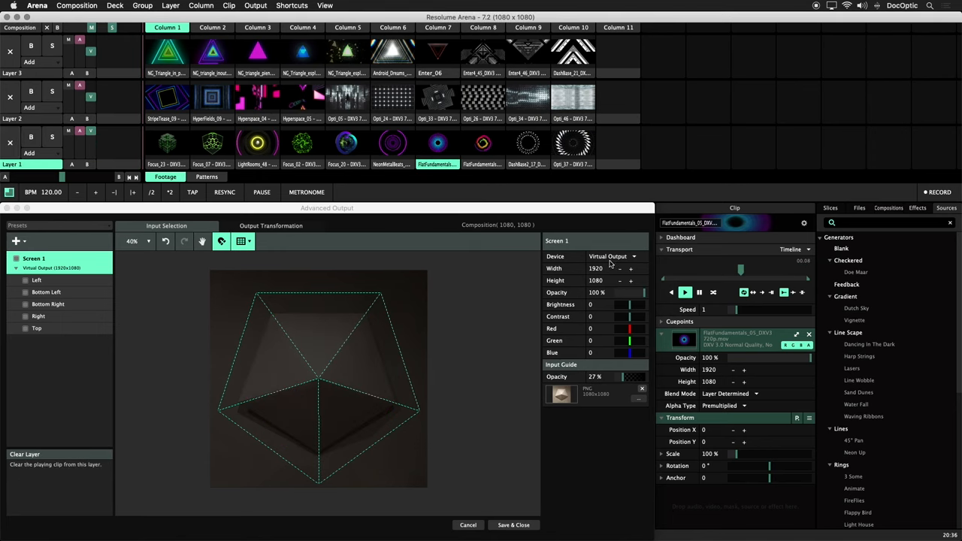
Step: Change Screen 1's device from Virtual Output to the external display
left_click(609, 256)
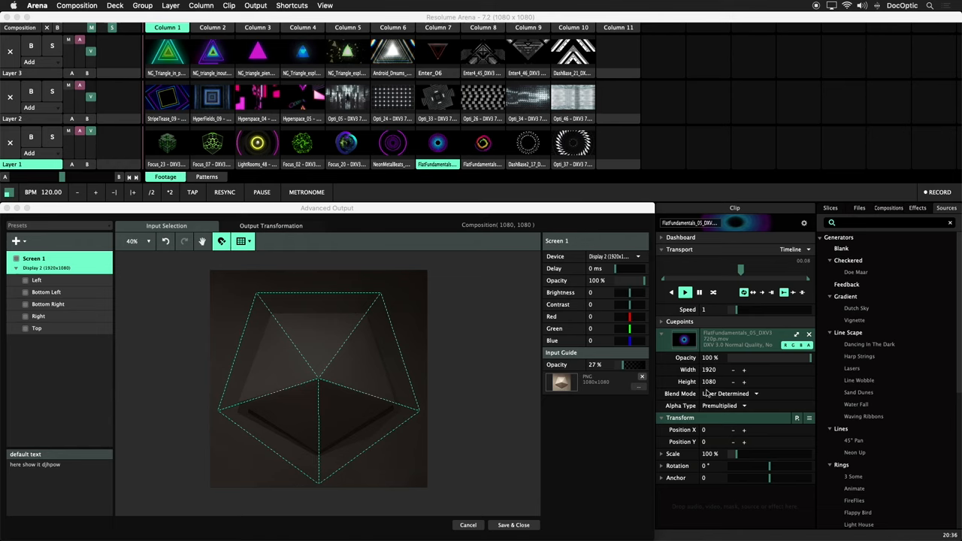
left_click(270, 226)
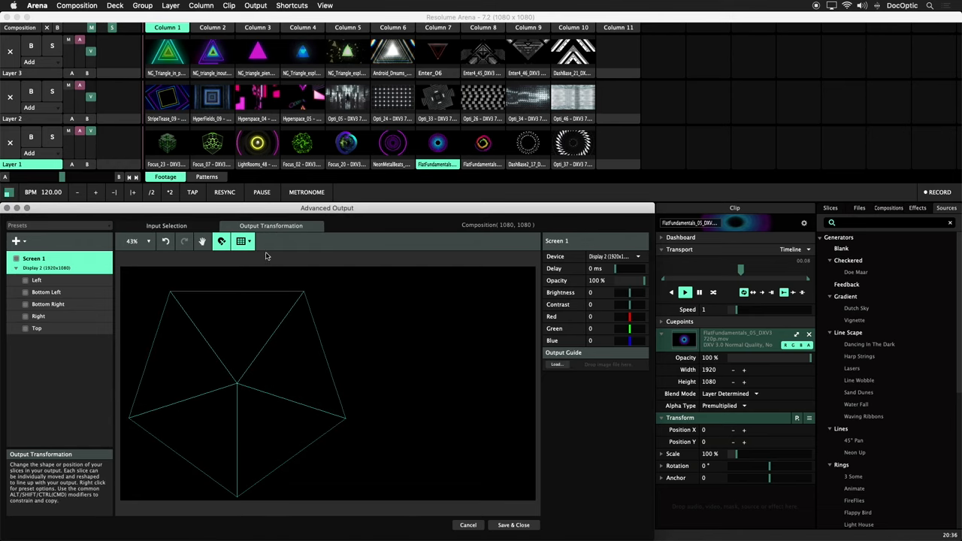
Step: In Output Transformation, scale and move the whole slice group to fit the projected pentagon
left_click(240, 241)
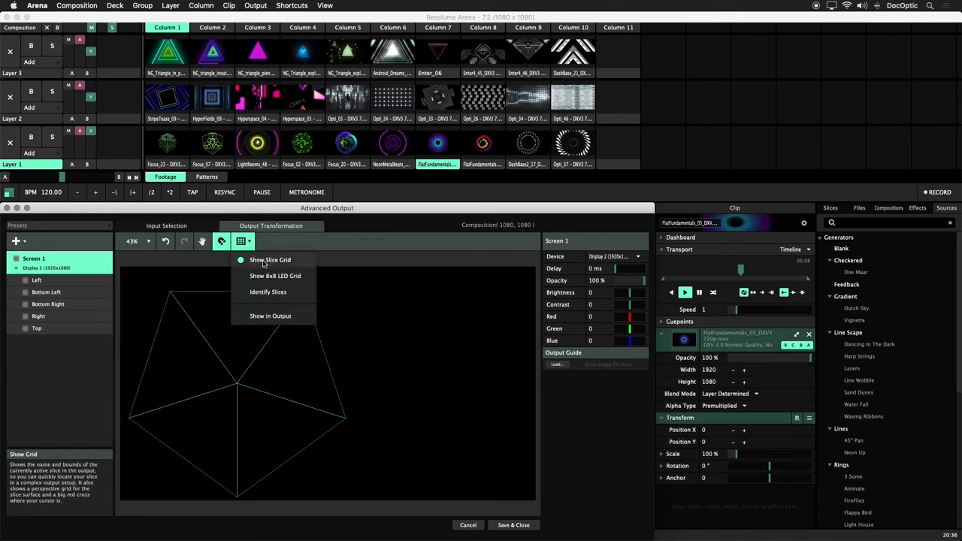
left_click(269, 258)
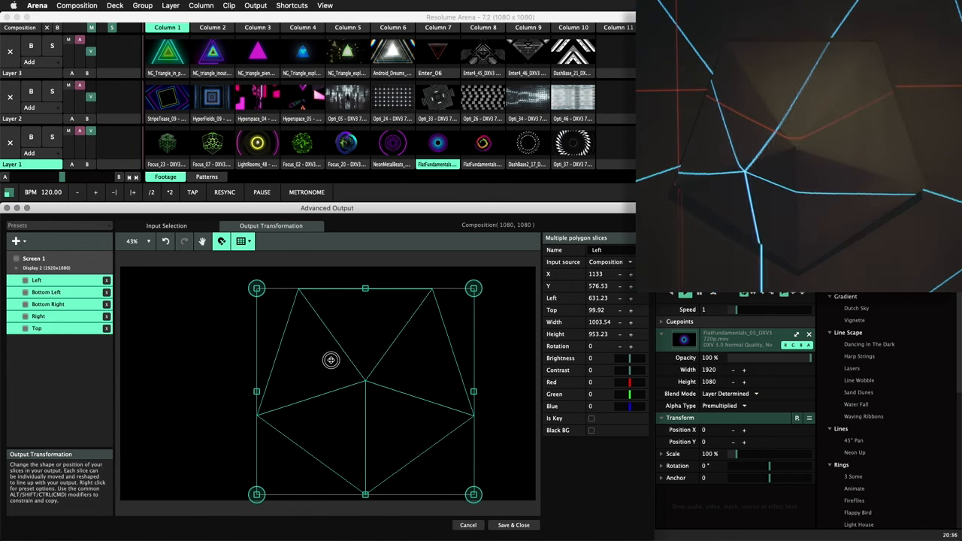
left_click_drag(331, 361, 348, 361)
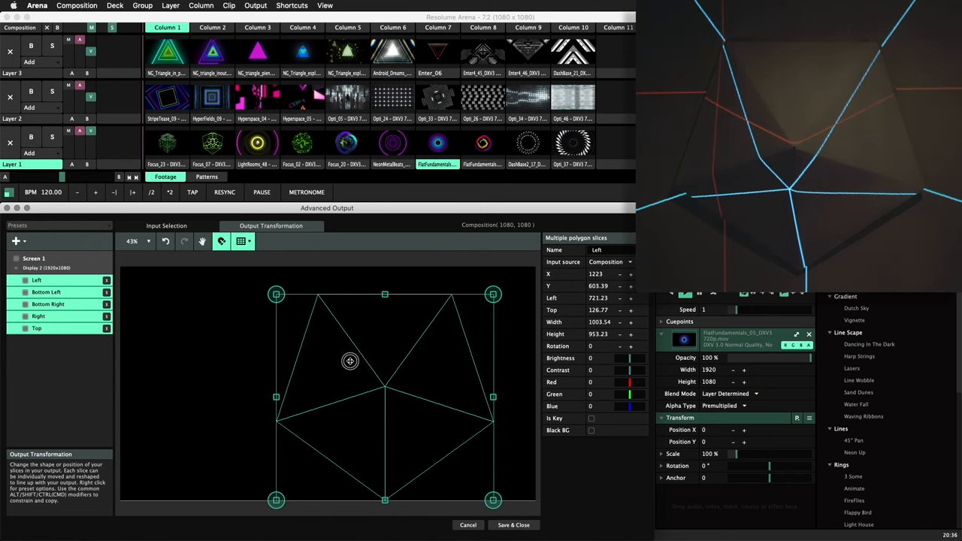
left_click_drag(493, 499, 481, 490)
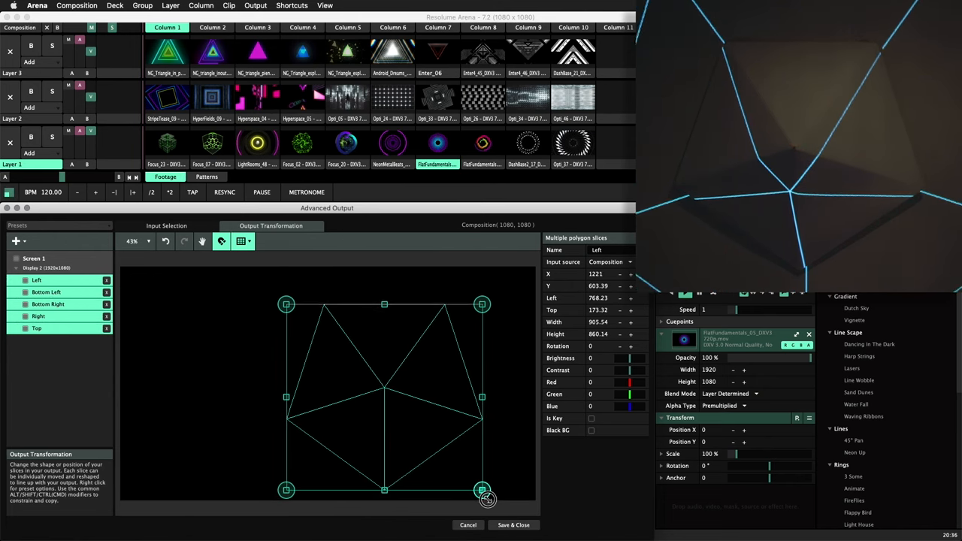
left_click_drag(481, 490, 444, 454)
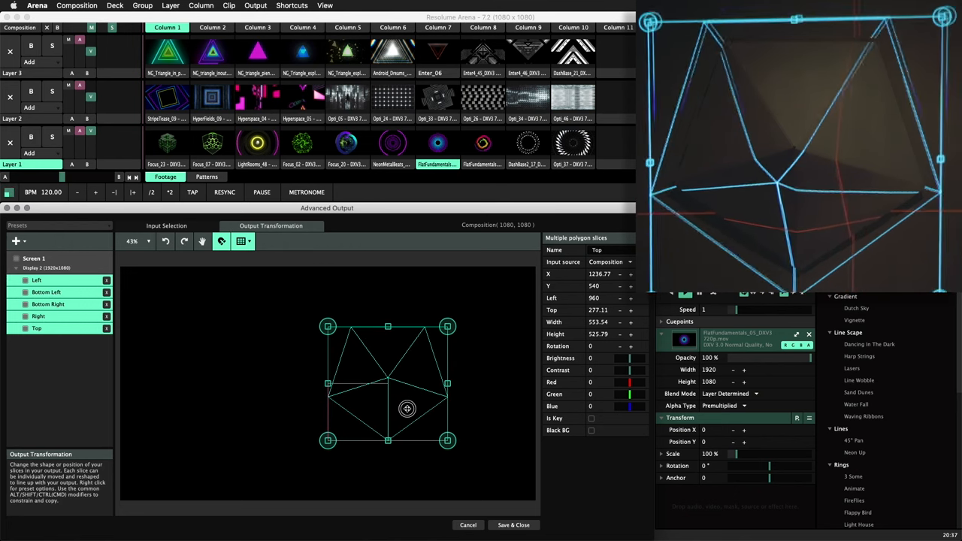
left_click_drag(407, 409, 403, 411)
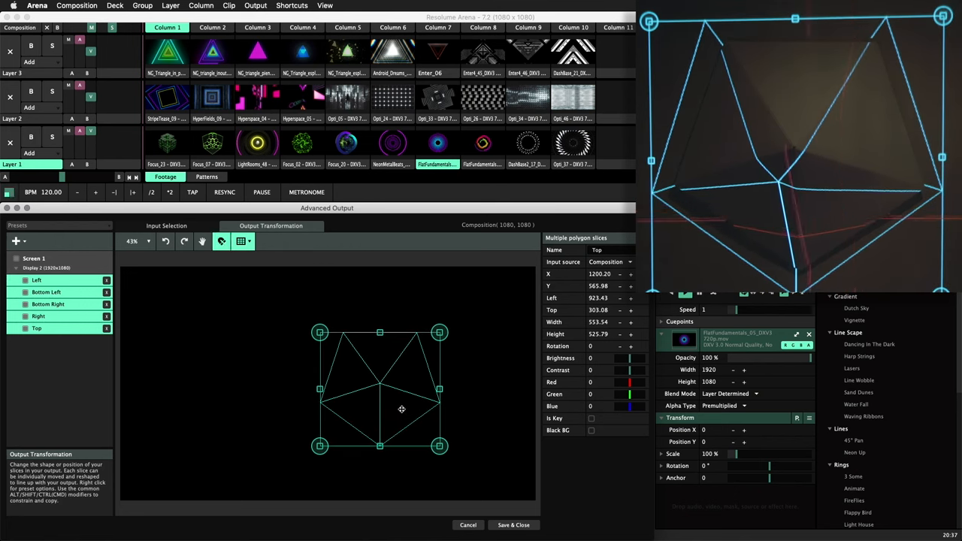
Step: With Edit Points on, drag the Top slice's corners onto the projected pentagon corners
left_click(37, 328)
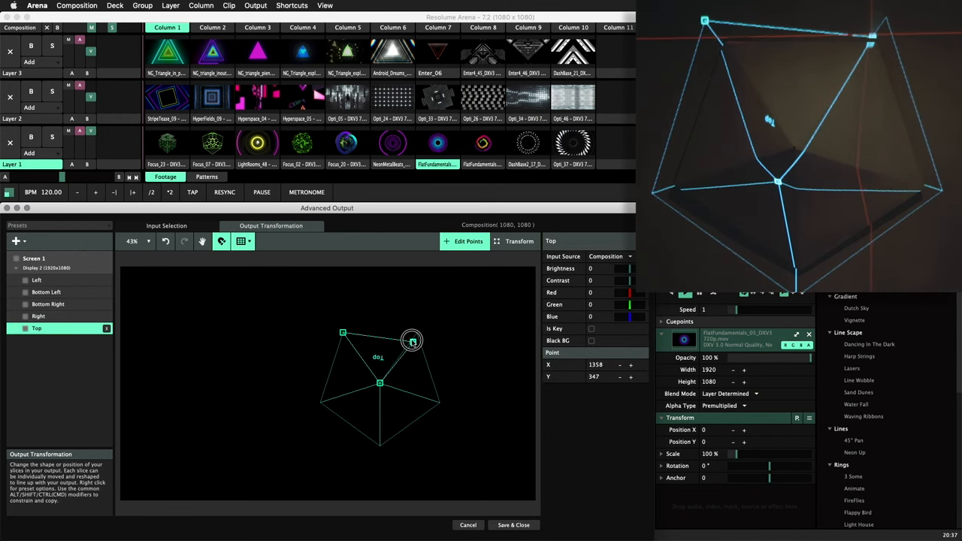
left_click_drag(412, 340, 415, 345)
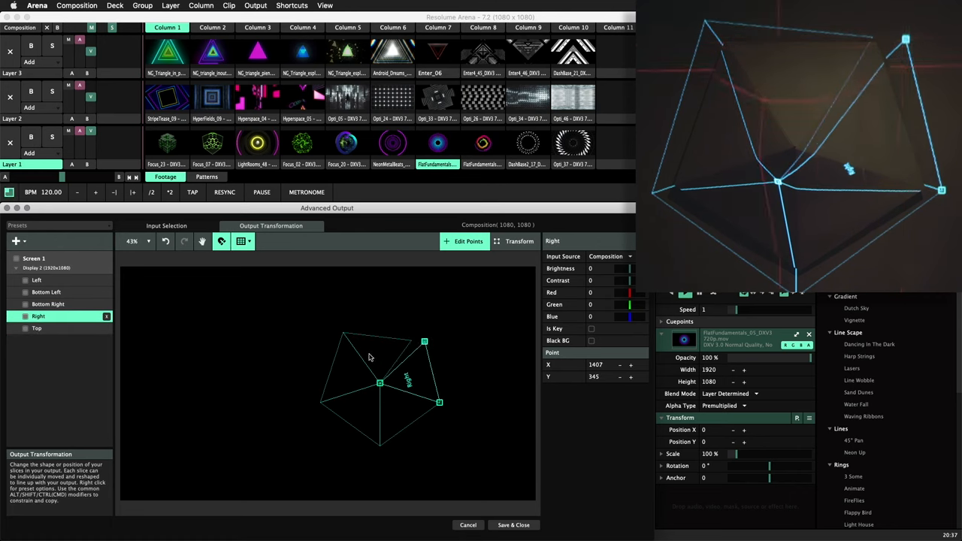
left_click(36, 327)
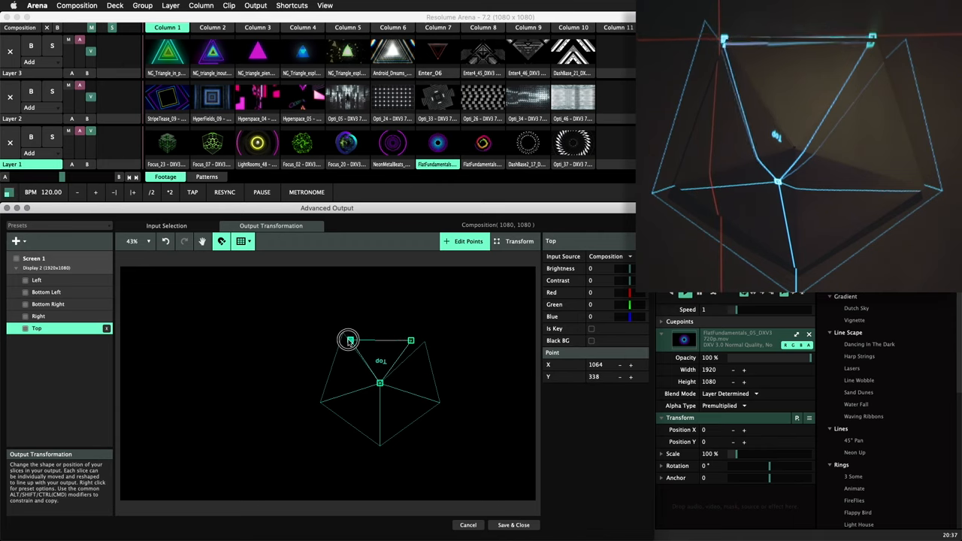
left_click_drag(349, 340, 349, 340)
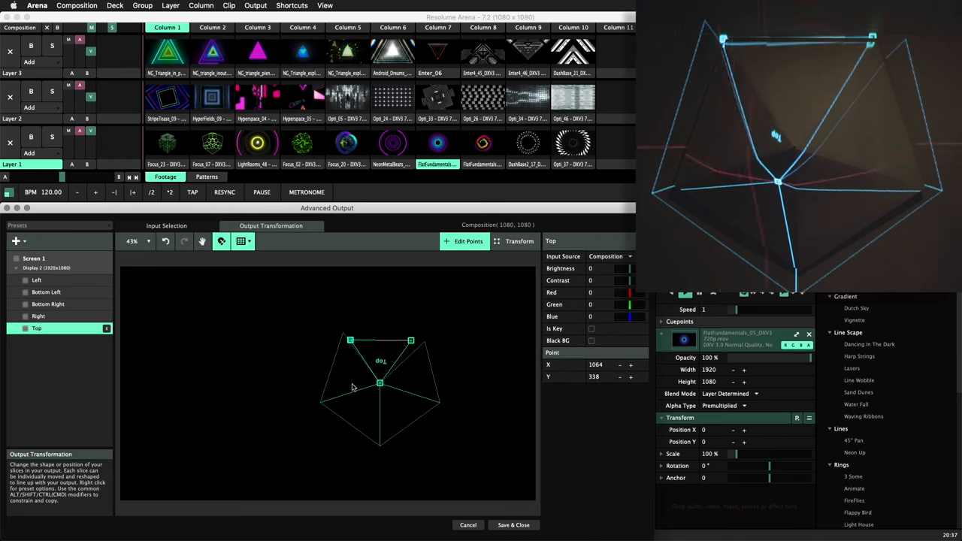
left_click(40, 315)
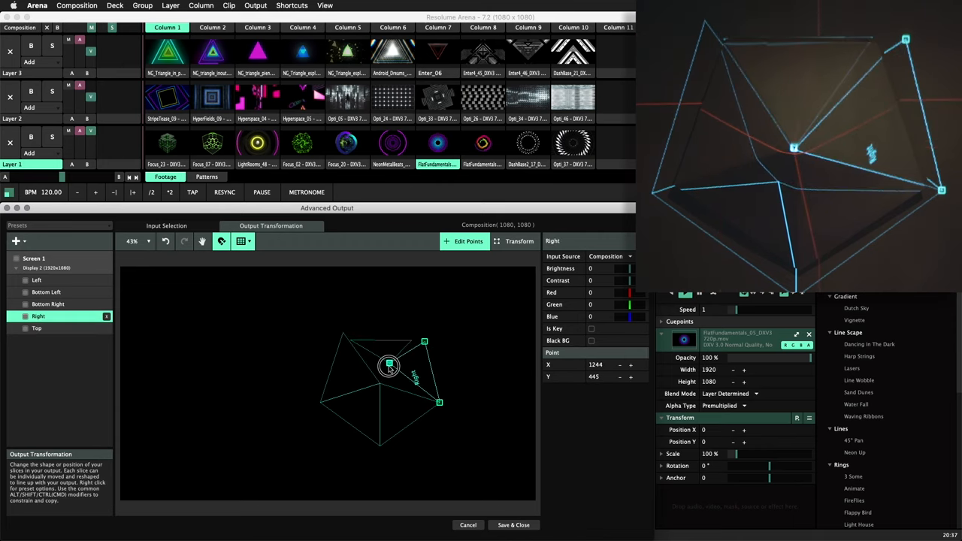
Step: Drag the Bottom Left and Left slice corners onto the pentagon edge and recheck Top
left_click(36, 279)
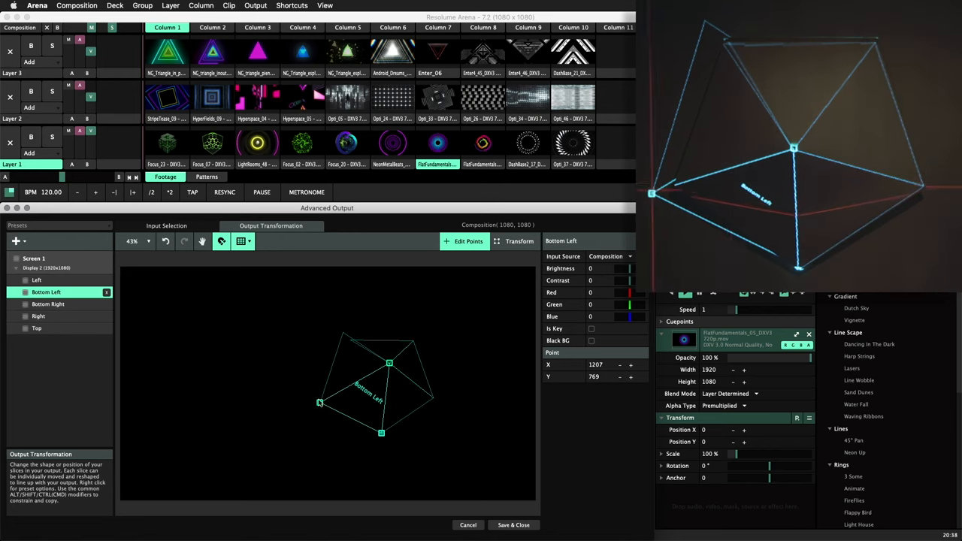
left_click(36, 280)
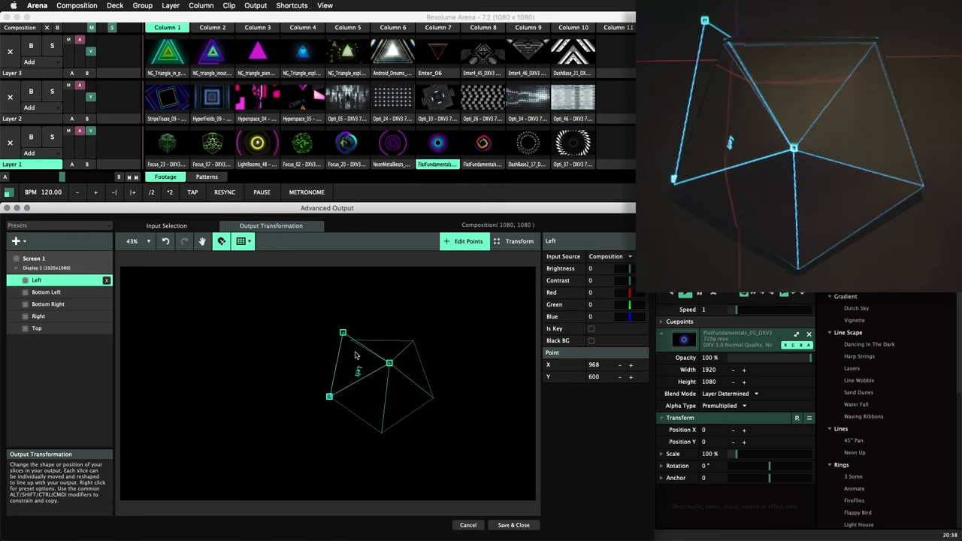
left_click_drag(342, 332, 350, 339)
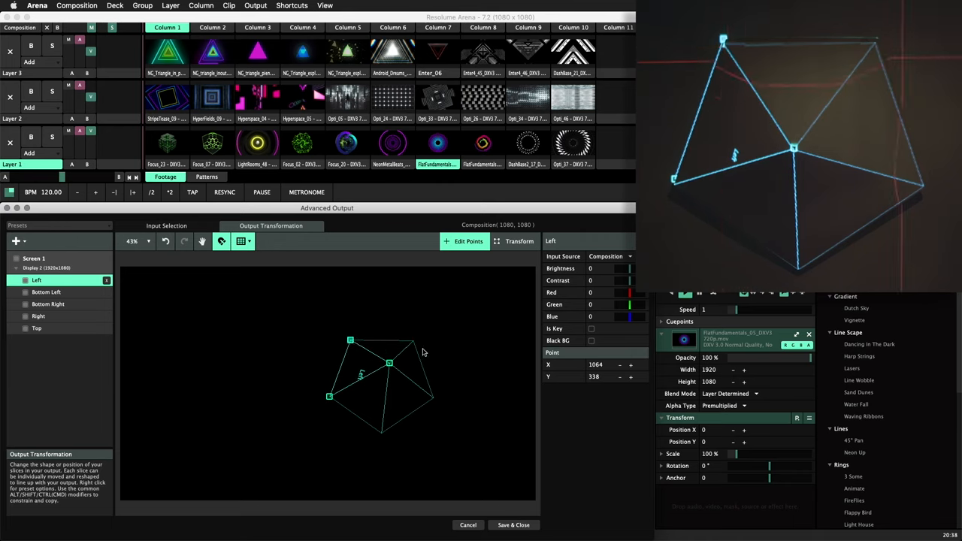
left_click(36, 327)
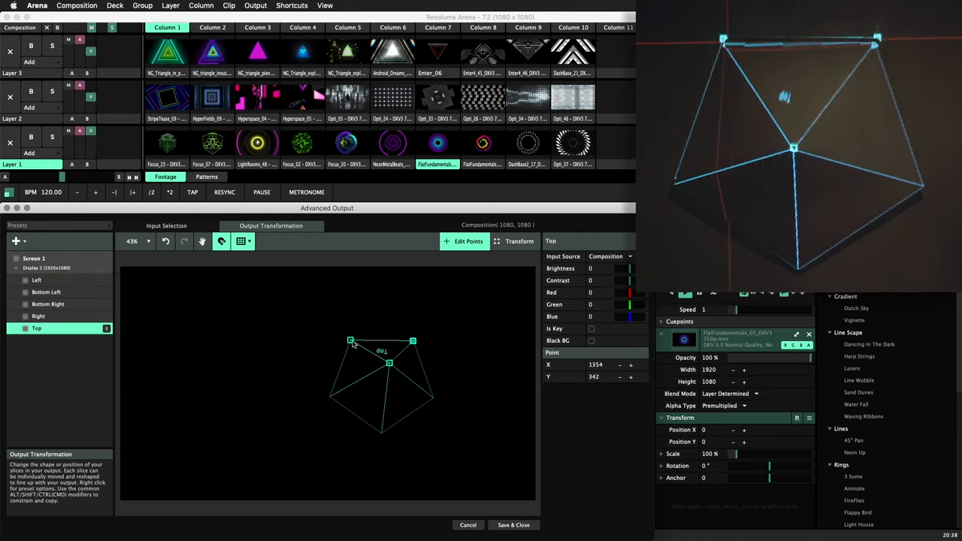
left_click(36, 280)
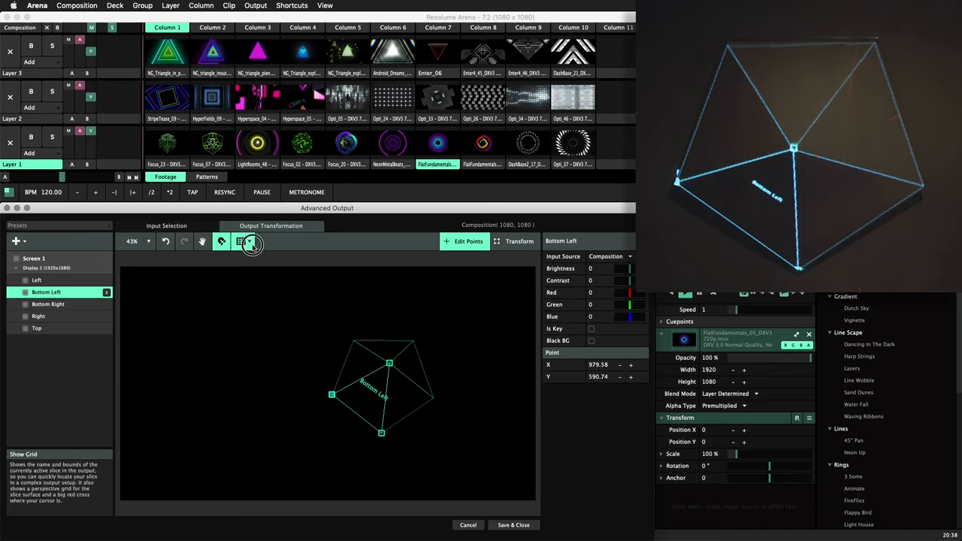
Step: Turn off Show Grid and save the pentagon mapping through the output Presets menu
left_click(252, 240)
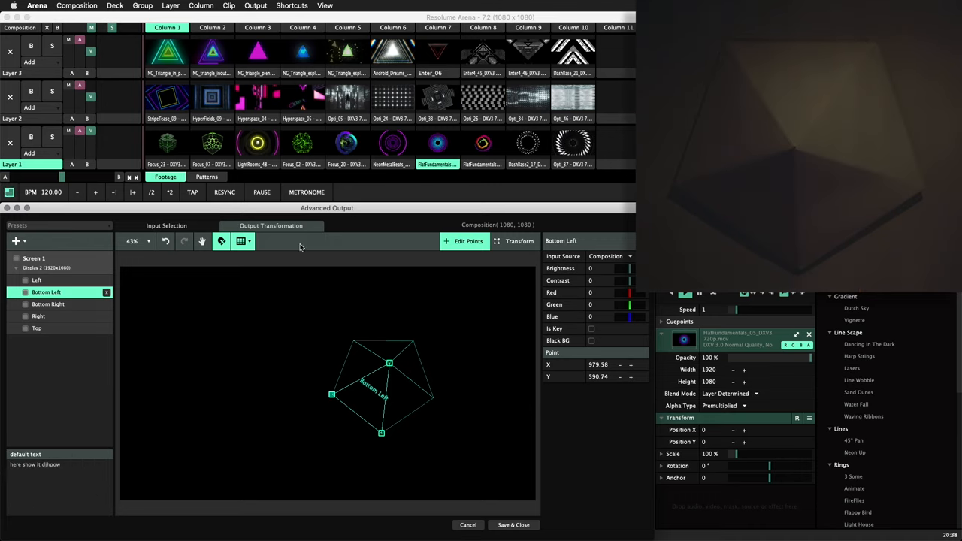
left_click(18, 241)
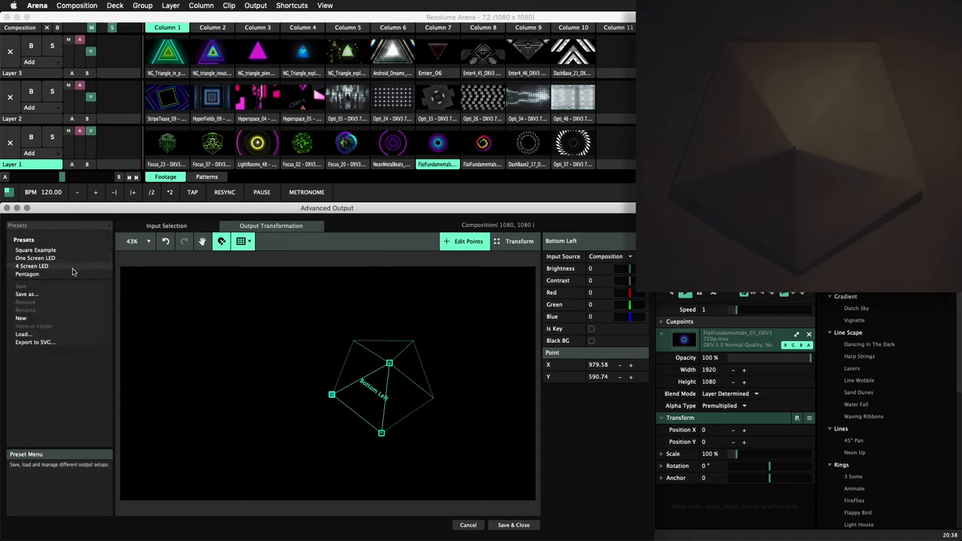
mouse_move(65, 298)
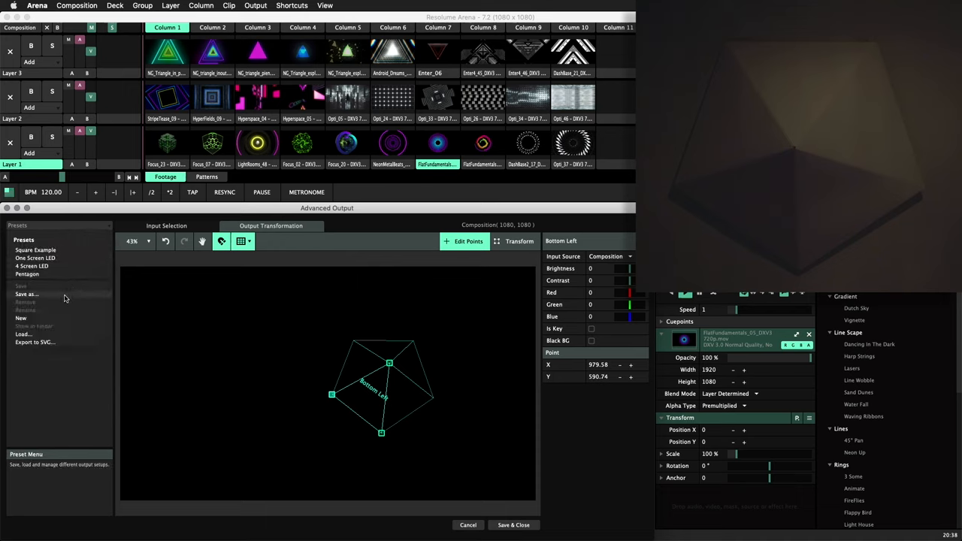
left_click(27, 273)
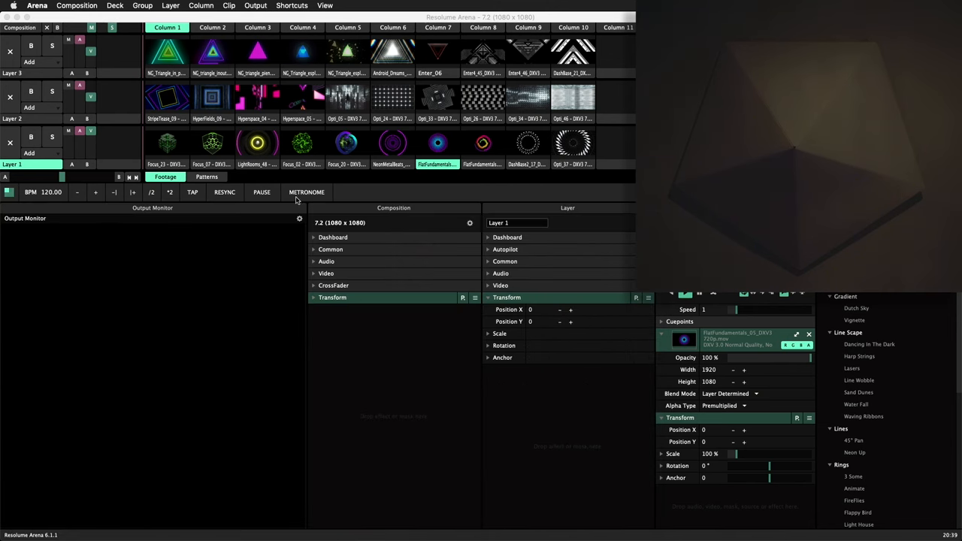
Step: Trigger the green cube and concentric rings clips on Layer 1, then the grid clip on Layer 2
left_click(167, 143)
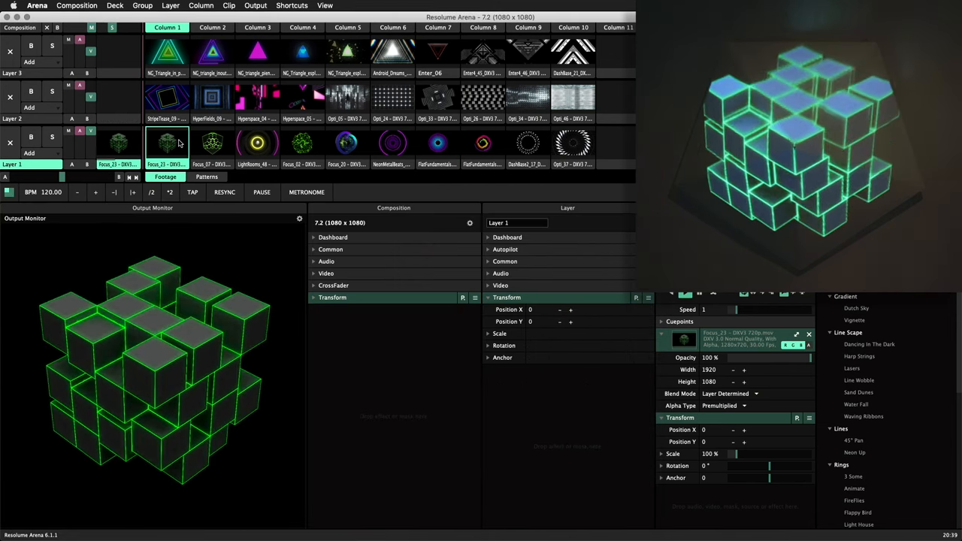
left_click(437, 142)
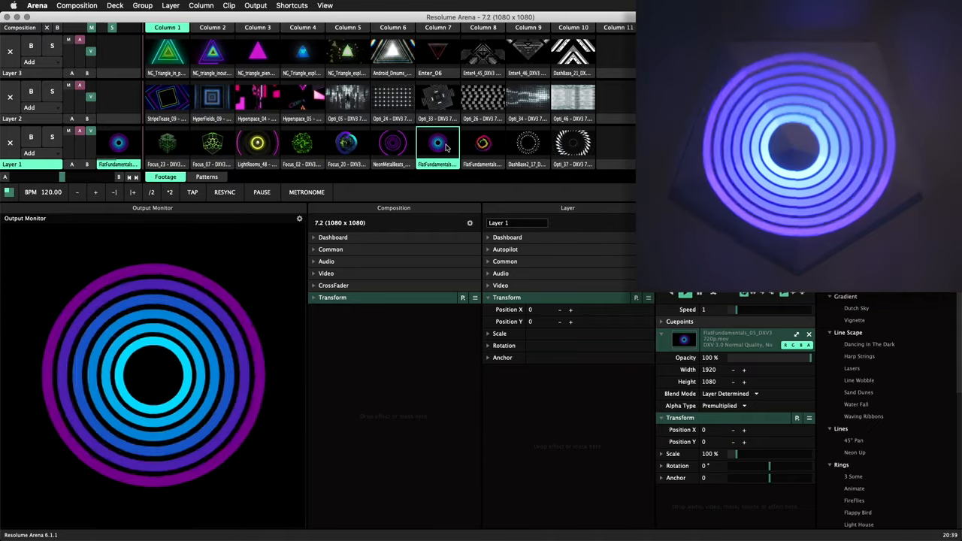
left_click(303, 143)
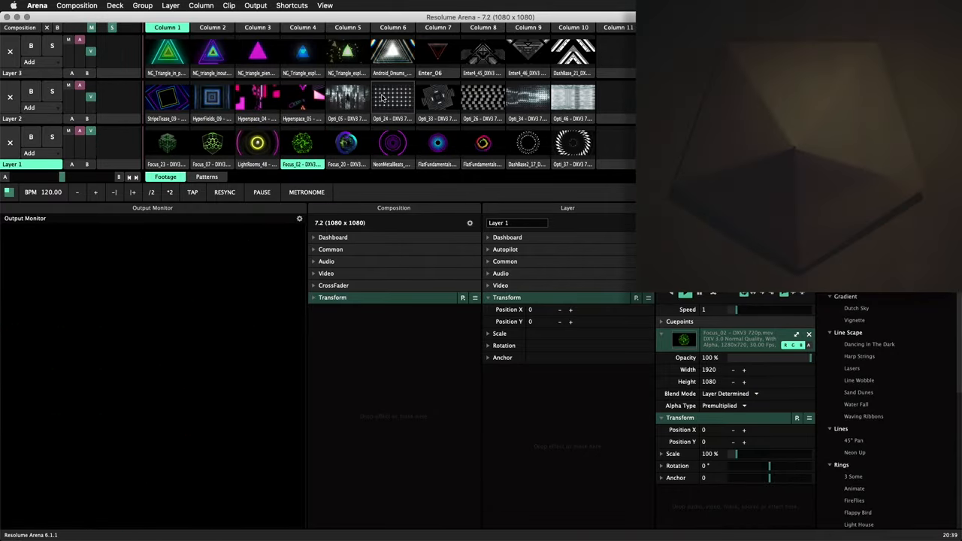
left_click(391, 99)
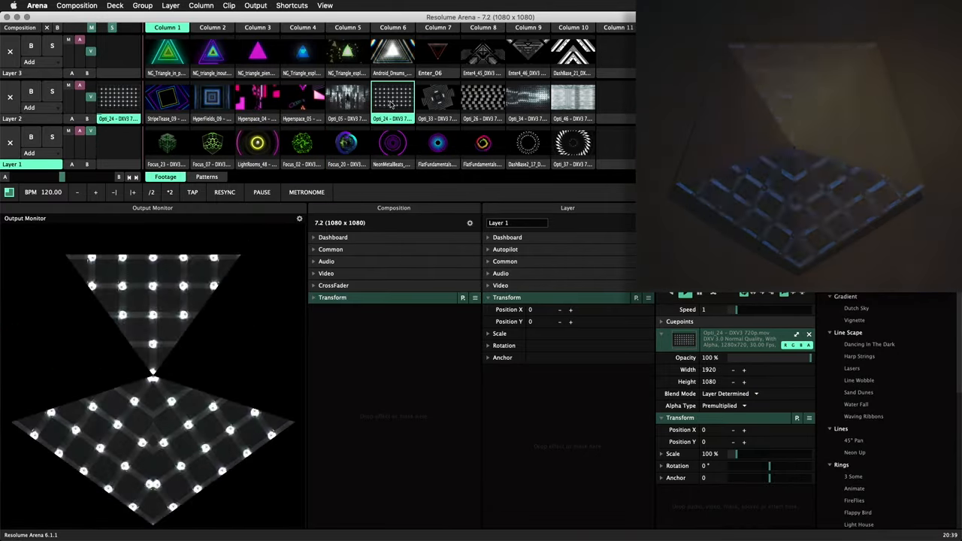
Step: Trigger the red triangle on Layer 3 and check the Slice Transform routing of Layers 3 and 2
left_click(437, 53)
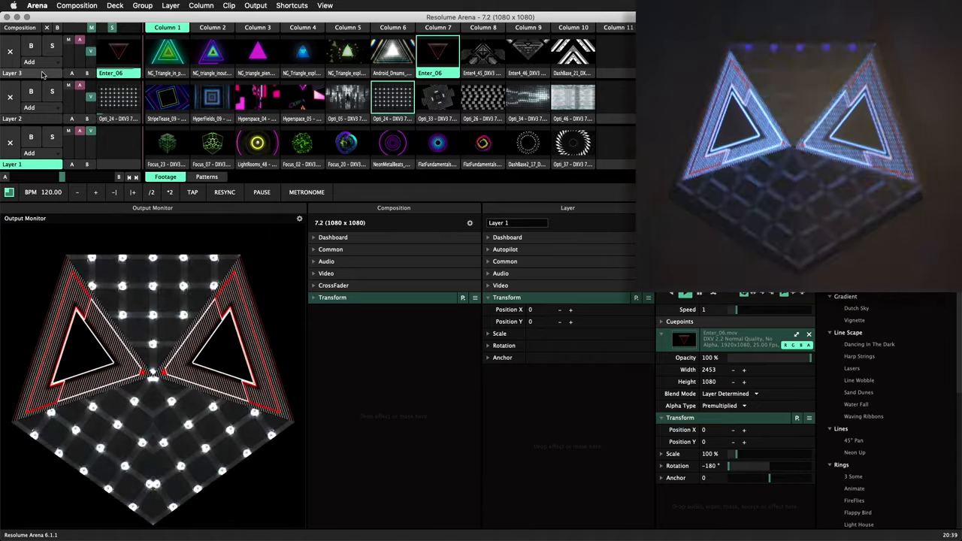
left_click(12, 72)
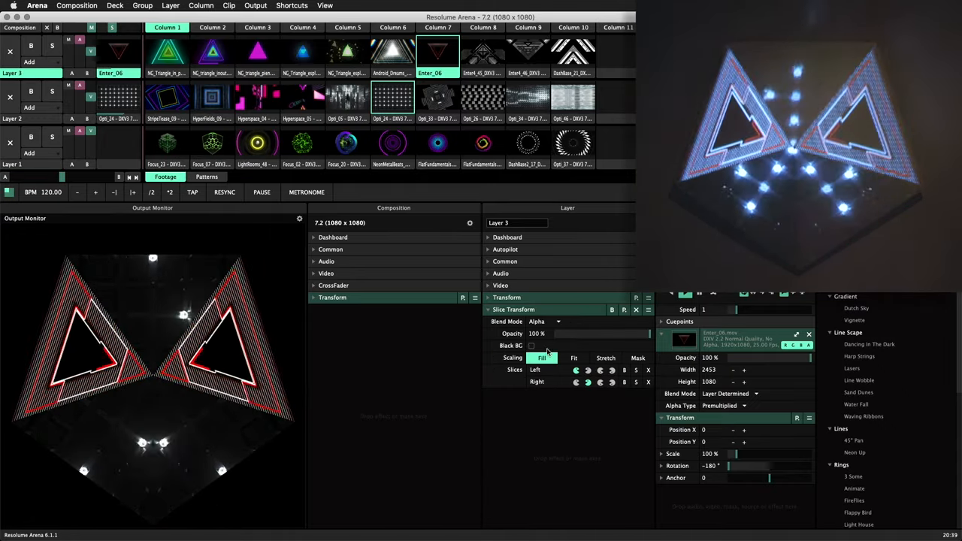
left_click(482, 53)
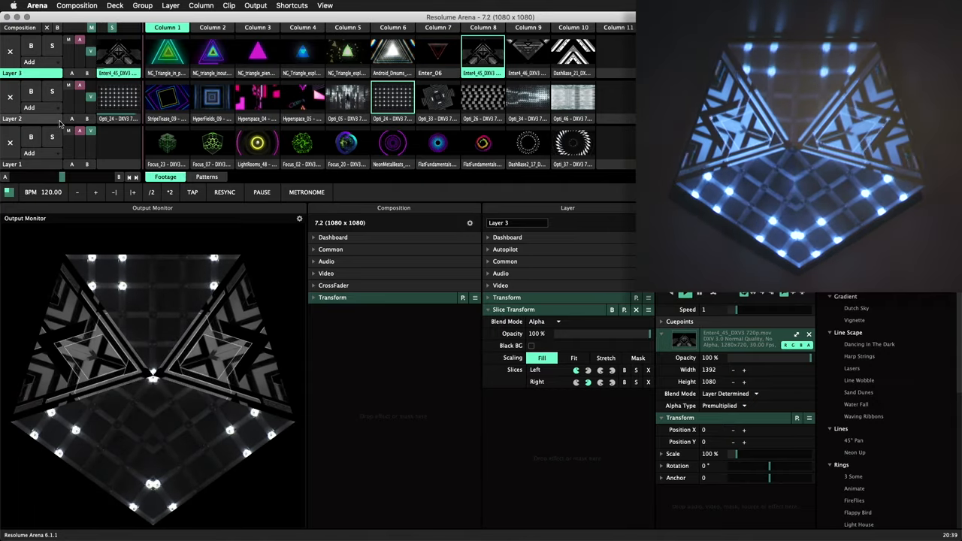
left_click(12, 119)
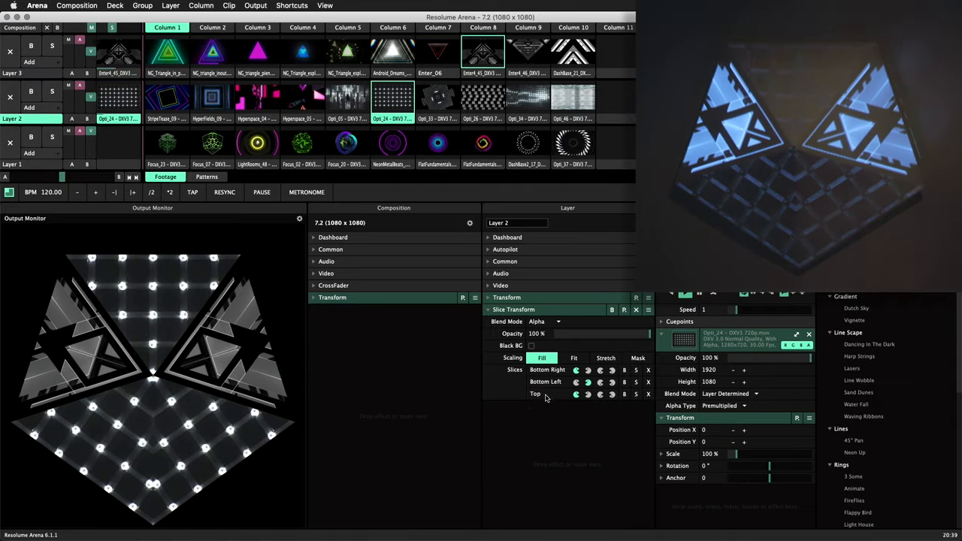
Step: Trigger a checkerboard clip on Layer 2, then swap in other clips on Layers 3 and 2
left_click(482, 99)
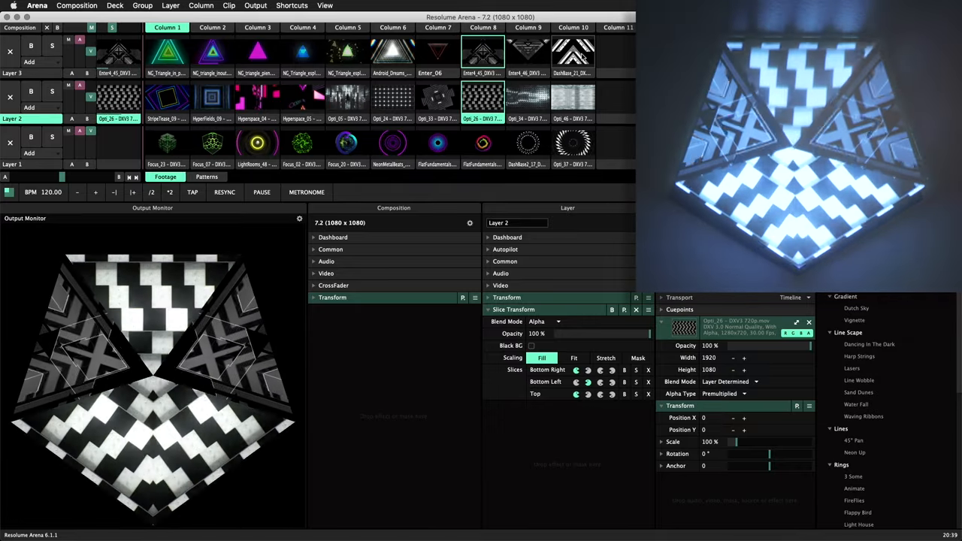
left_click(573, 58)
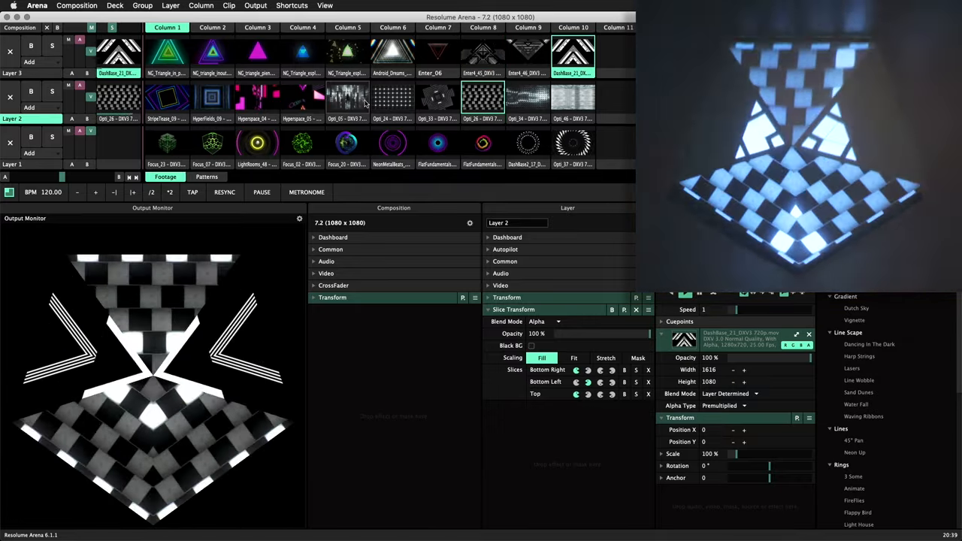
left_click(527, 99)
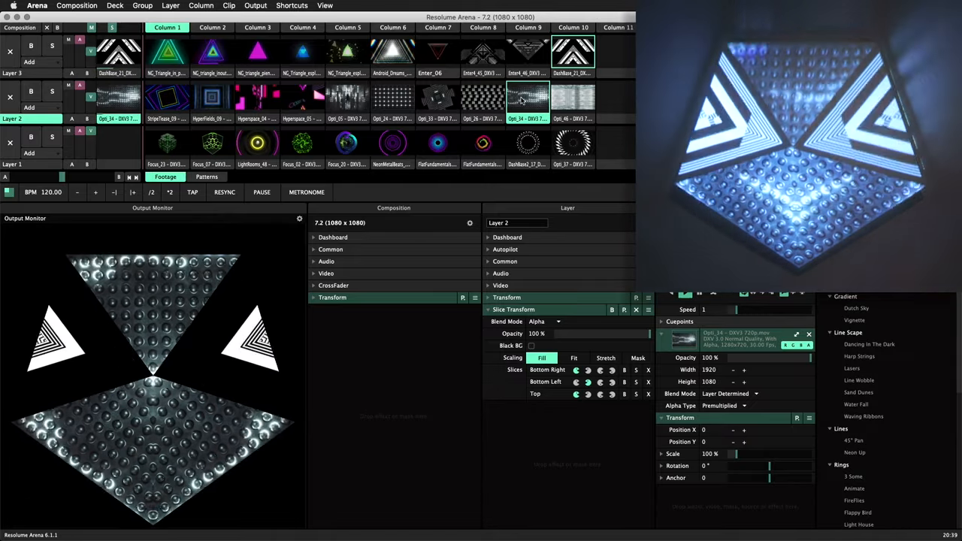